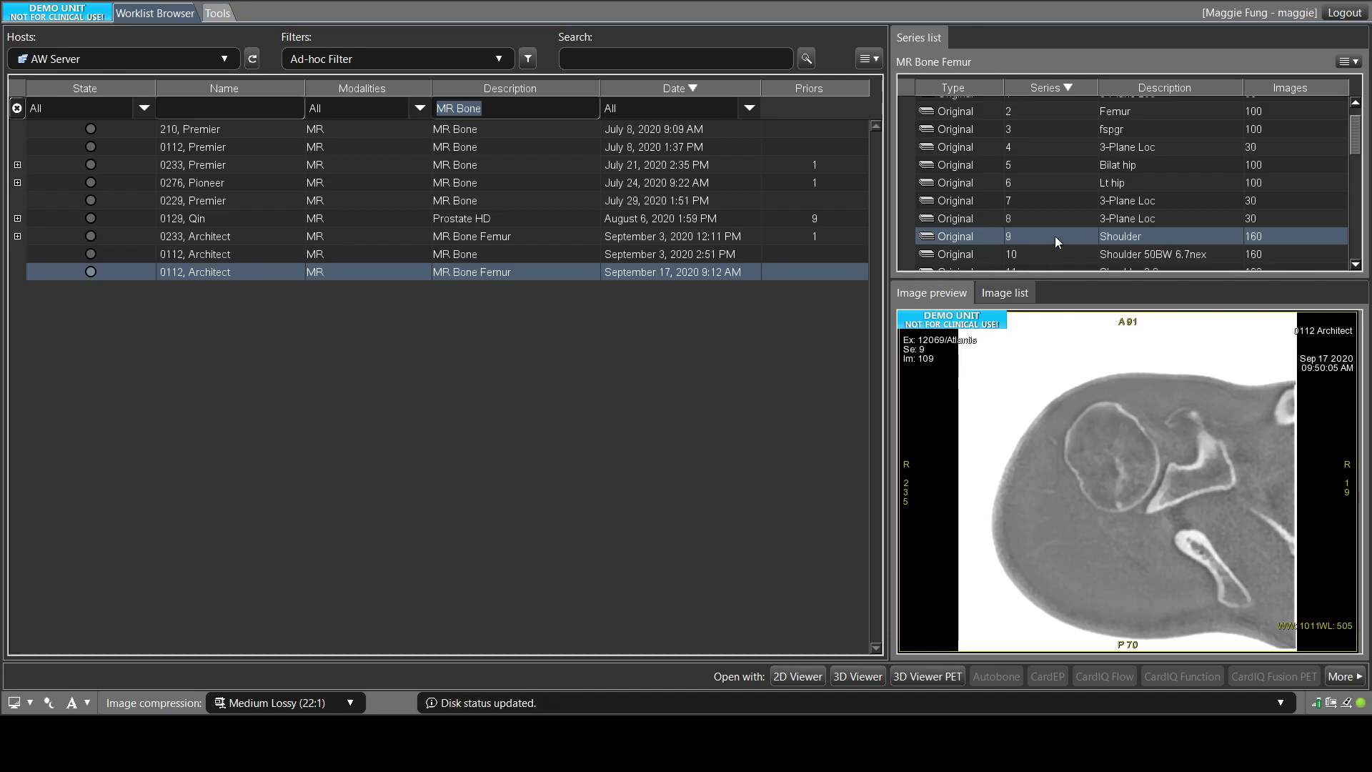
# - Open series 9 Shoulder of the MR Bone Femur exam in the 3D Viewer
pyautogui.click(856, 676)
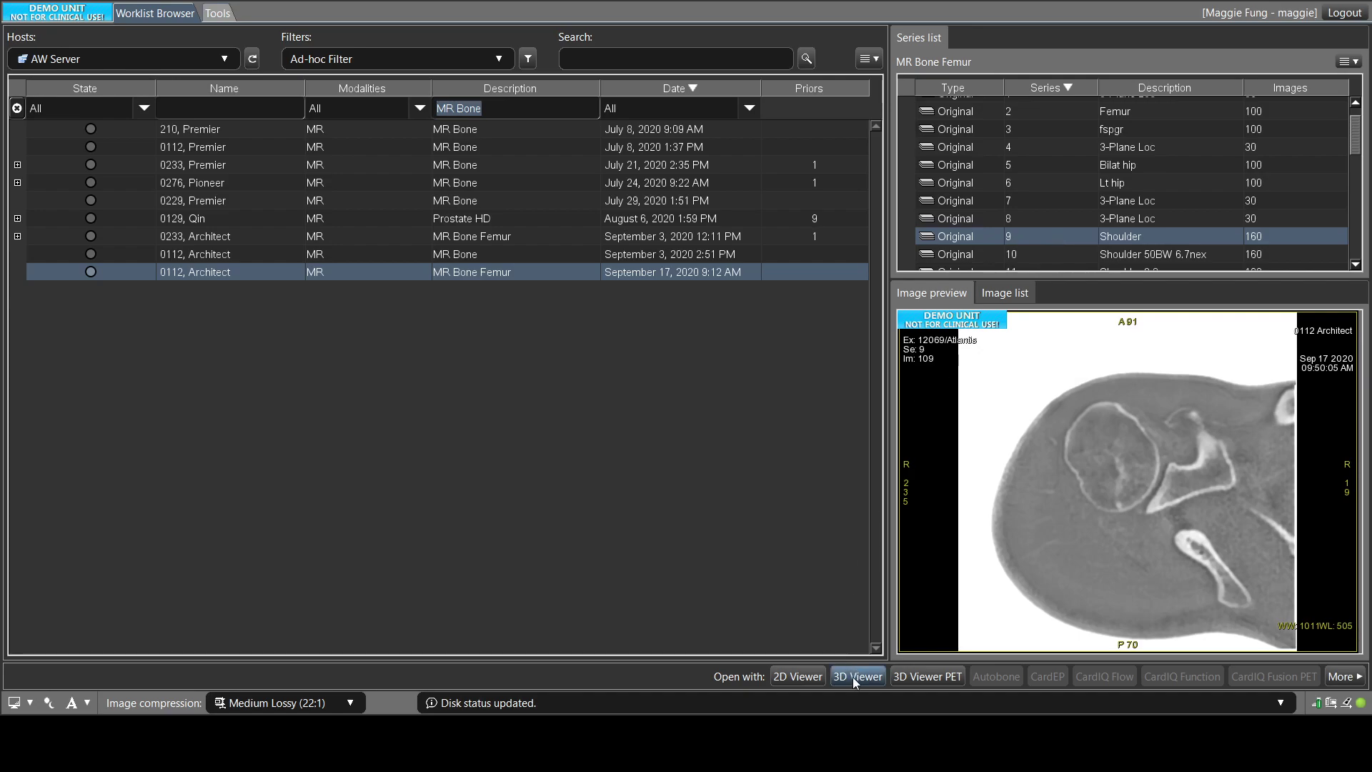
pyautogui.click(856, 676)
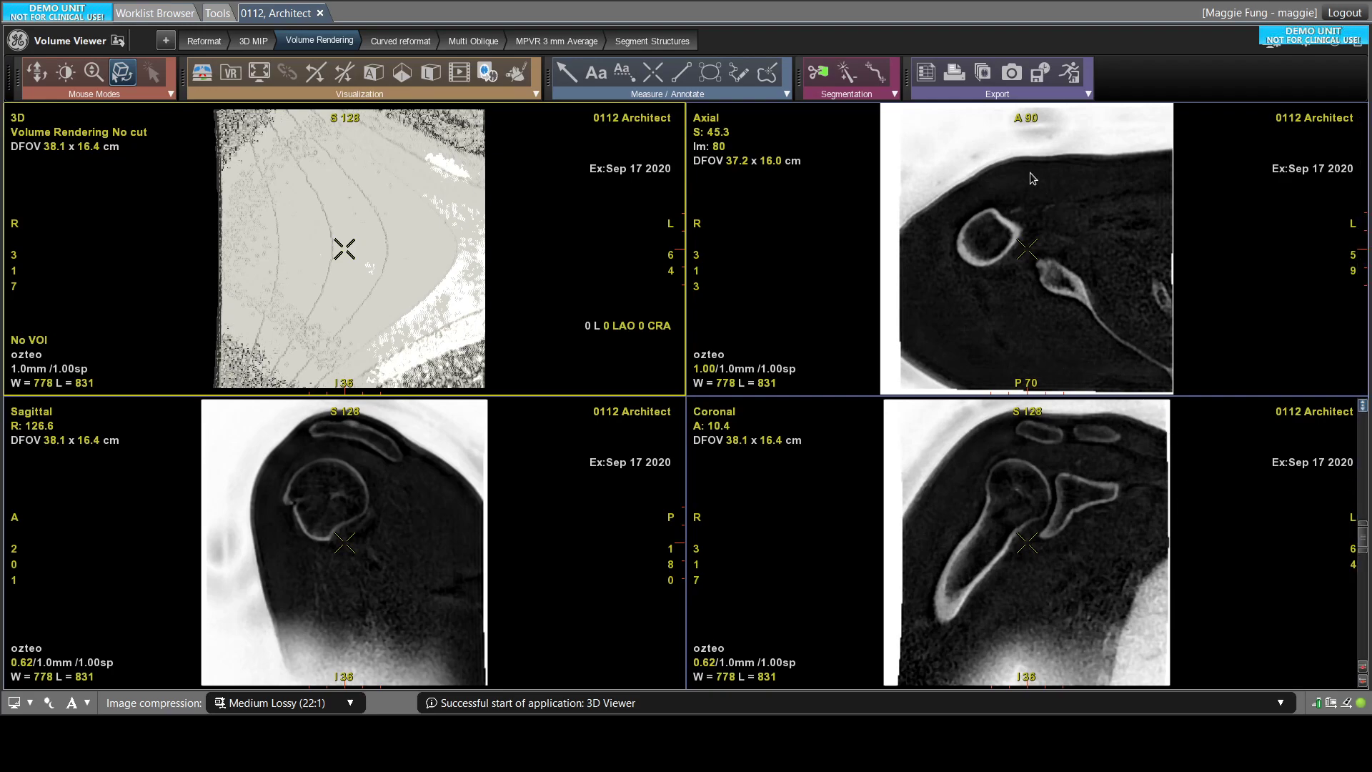
pyautogui.moveTo(895, 99)
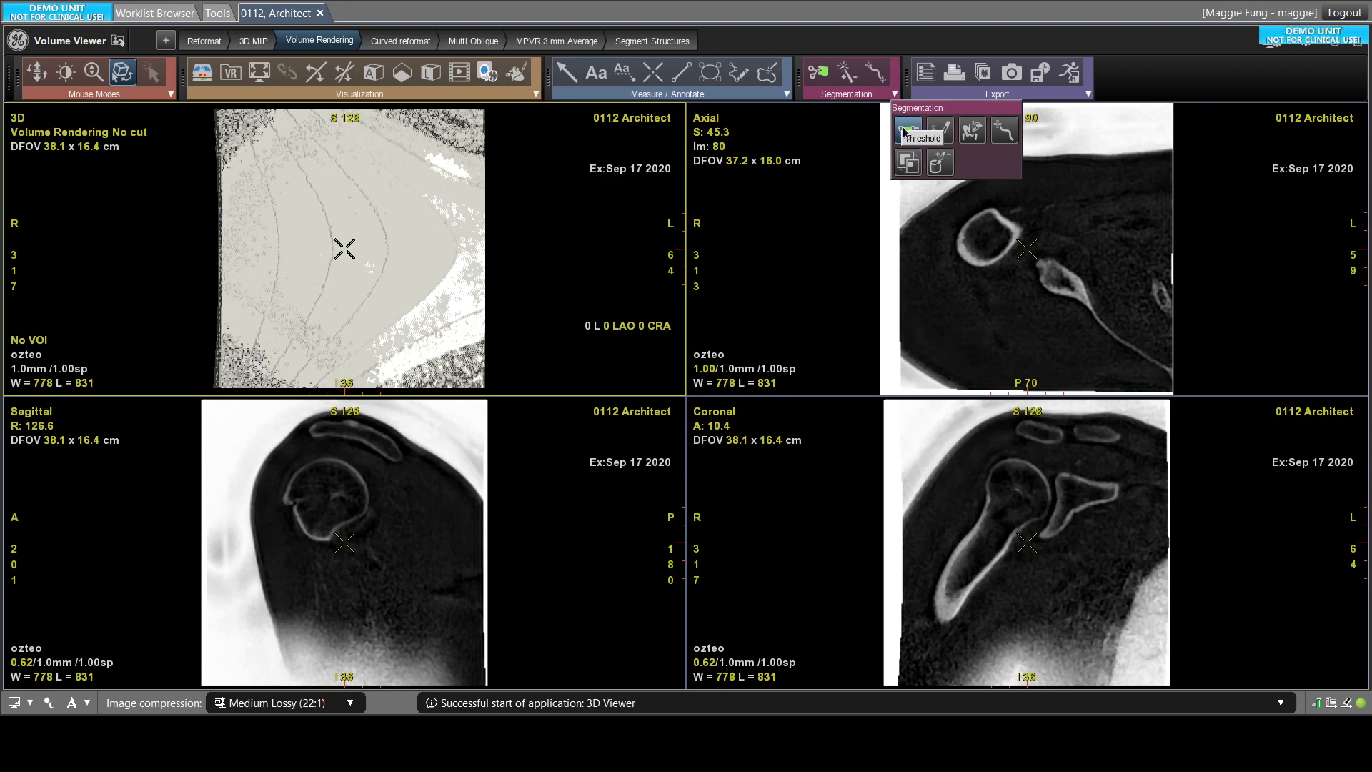
# - Lower the threshold maximum to about 909 and apply the 19–909 threshold to the volume
pyautogui.click(922, 137)
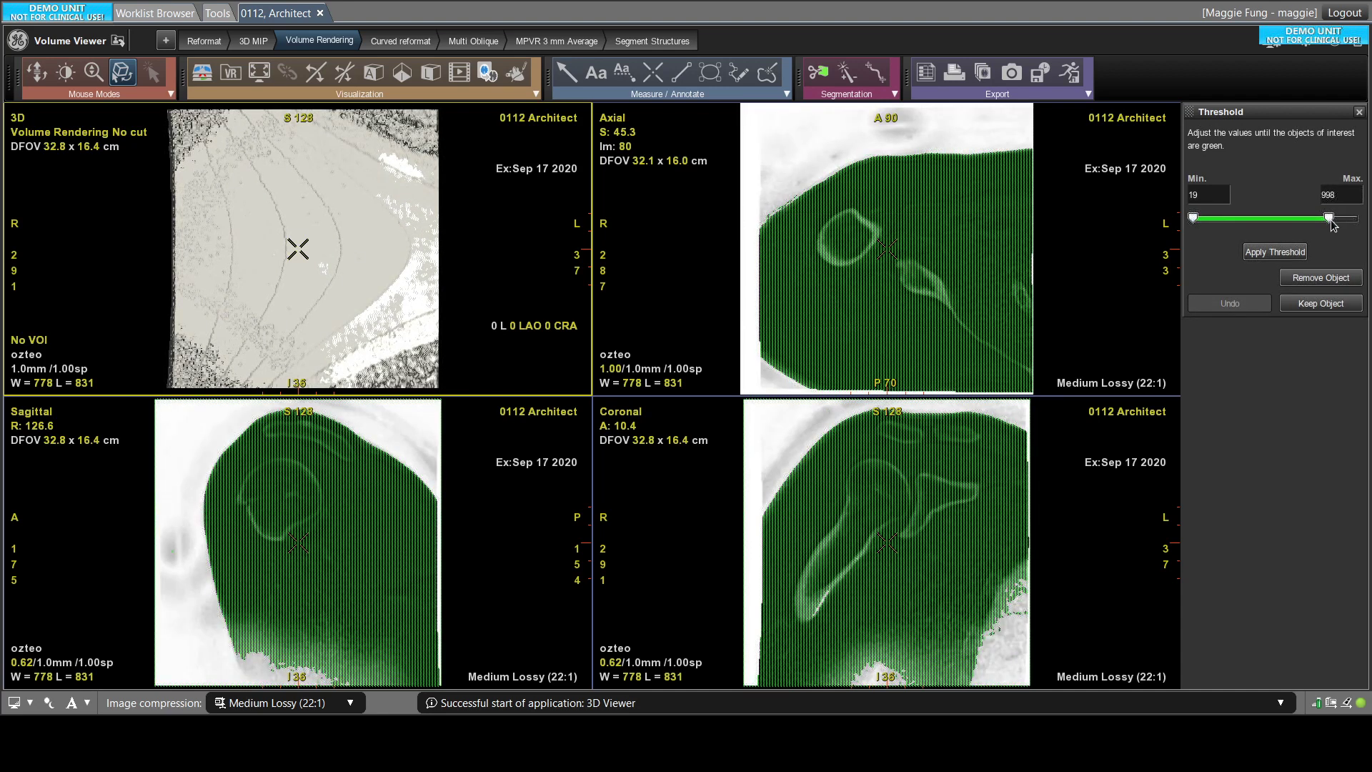
pyautogui.moveTo(1355, 219); pyautogui.dragTo(1326, 219)
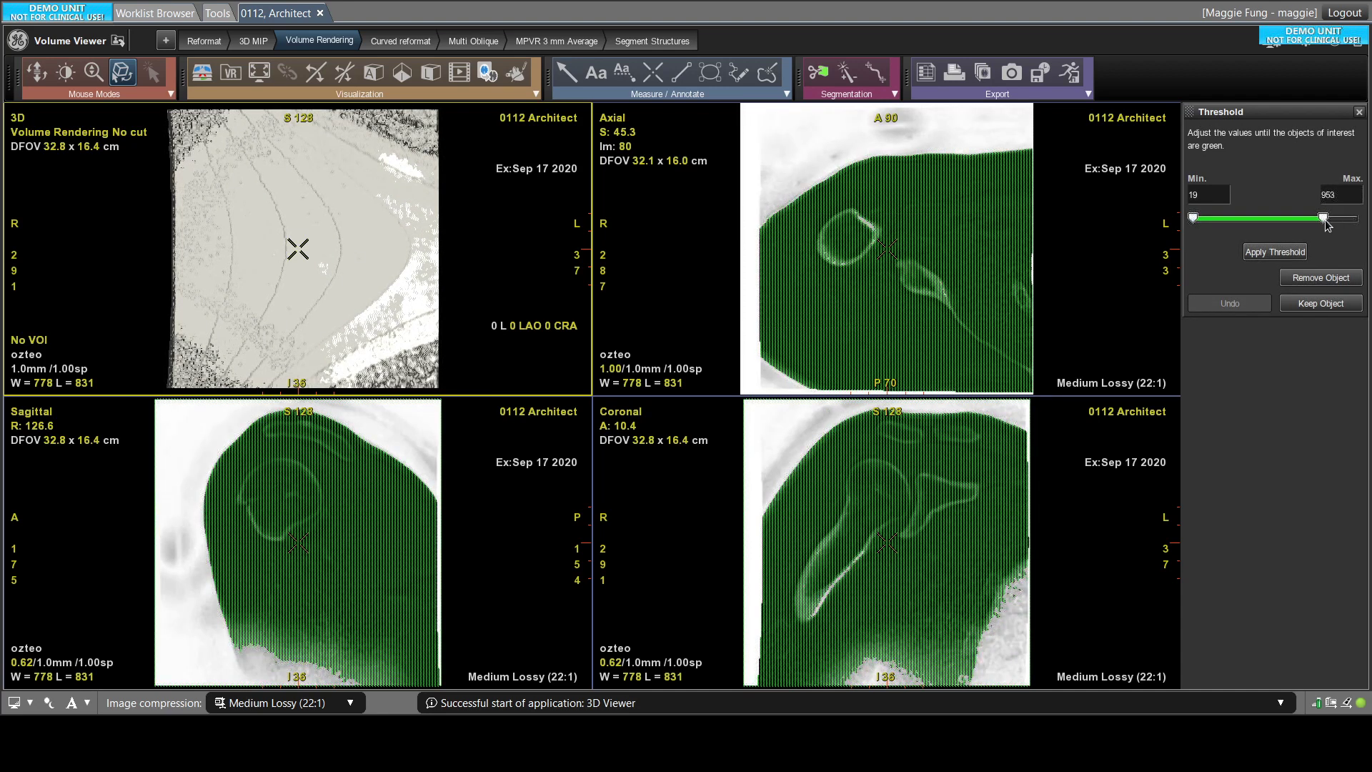
pyautogui.moveTo(1323, 218); pyautogui.dragTo(1319, 219)
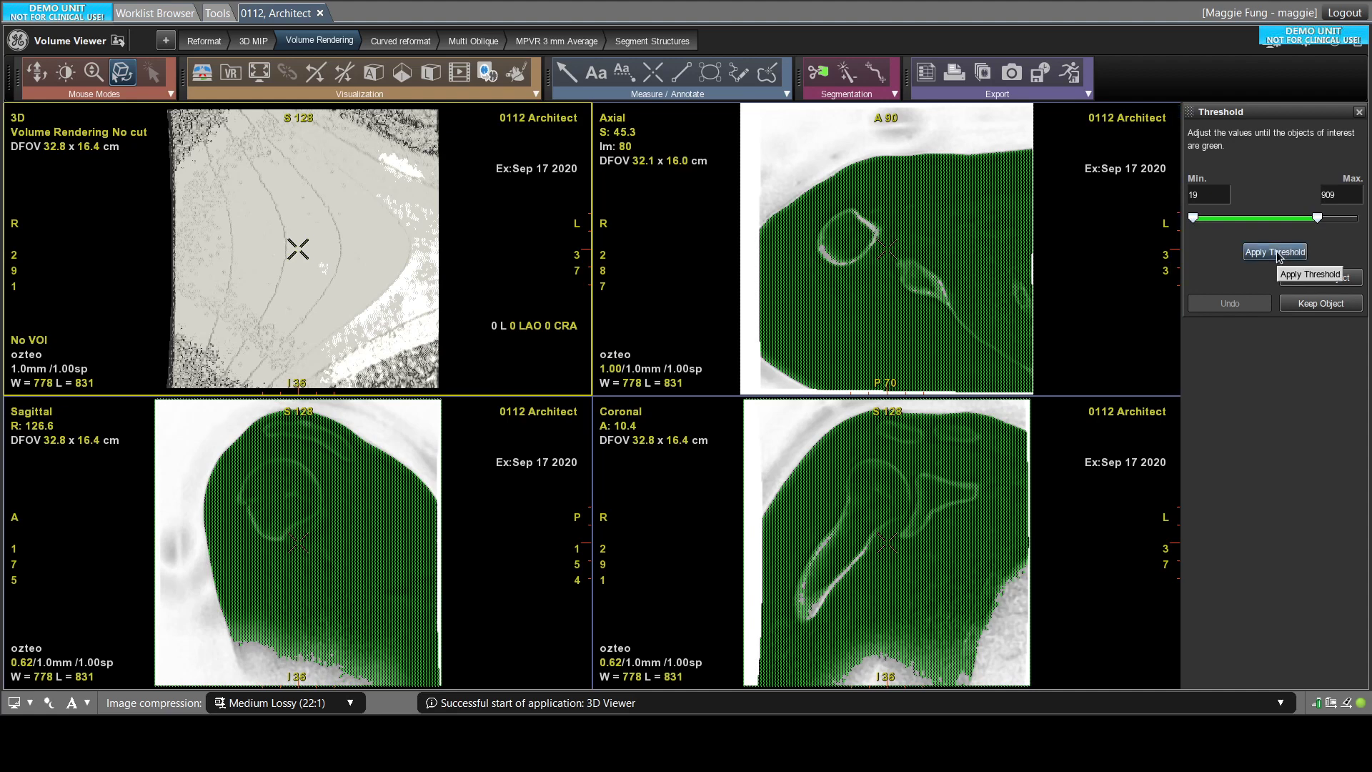
pyautogui.click(1274, 252)
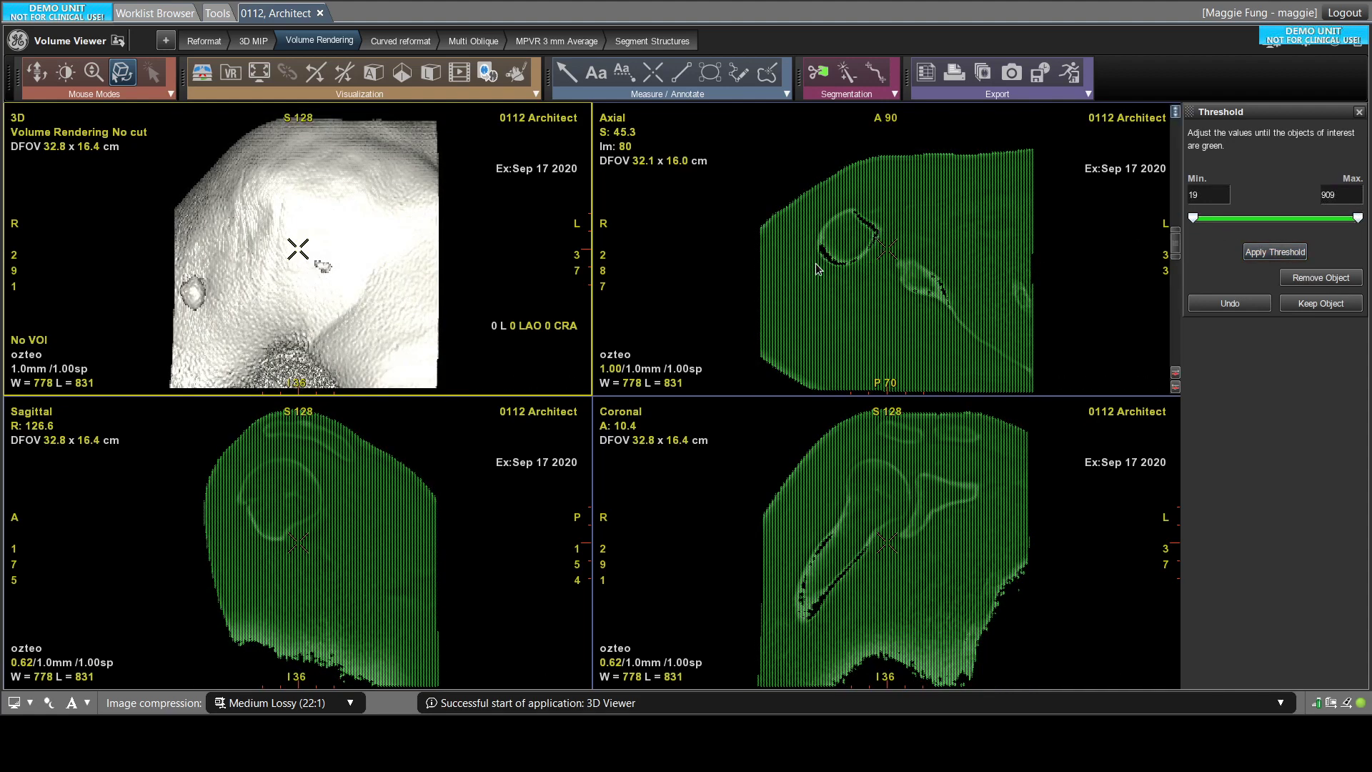
# - In Advanced Processing, close holes in the segmentation and erode it by 5 voxels
pyautogui.click(897, 91)
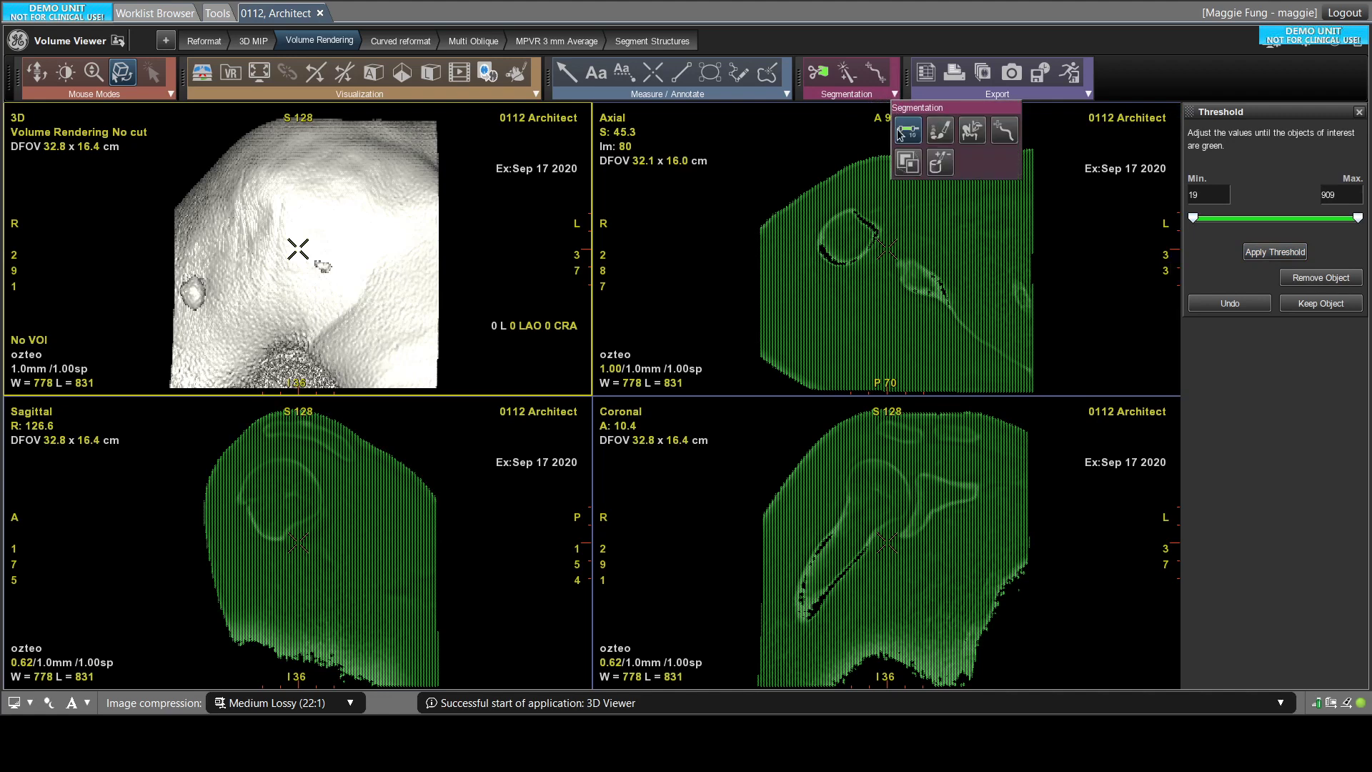
pyautogui.moveTo(908, 162)
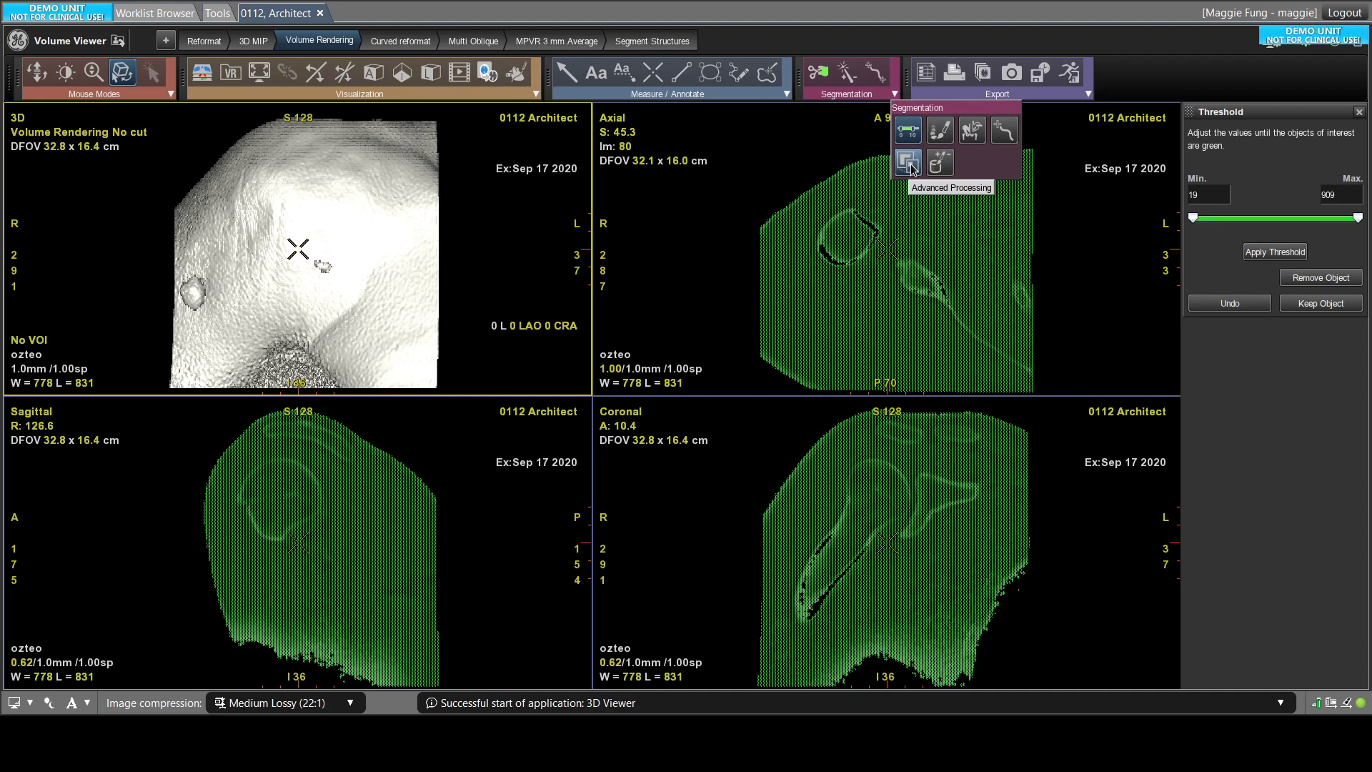
pyautogui.click(906, 163)
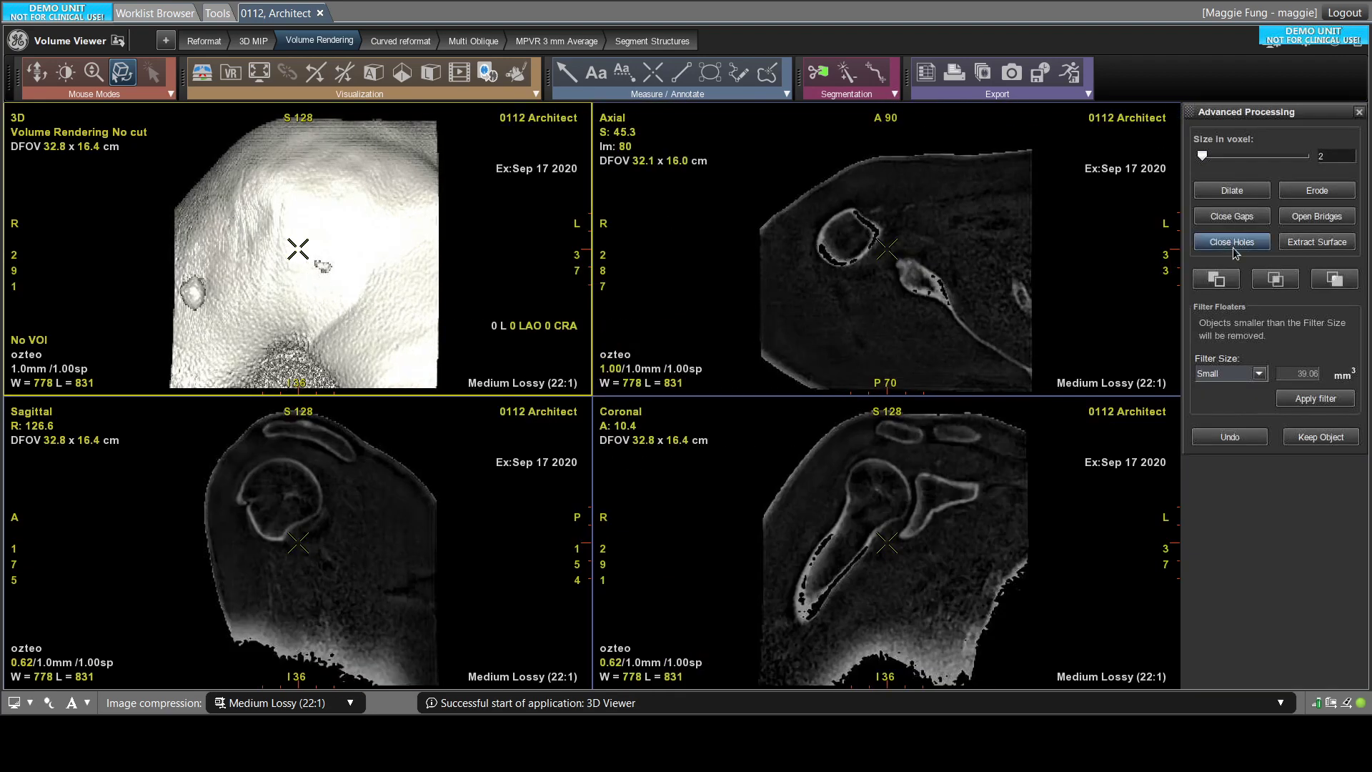
pyautogui.click(1231, 242)
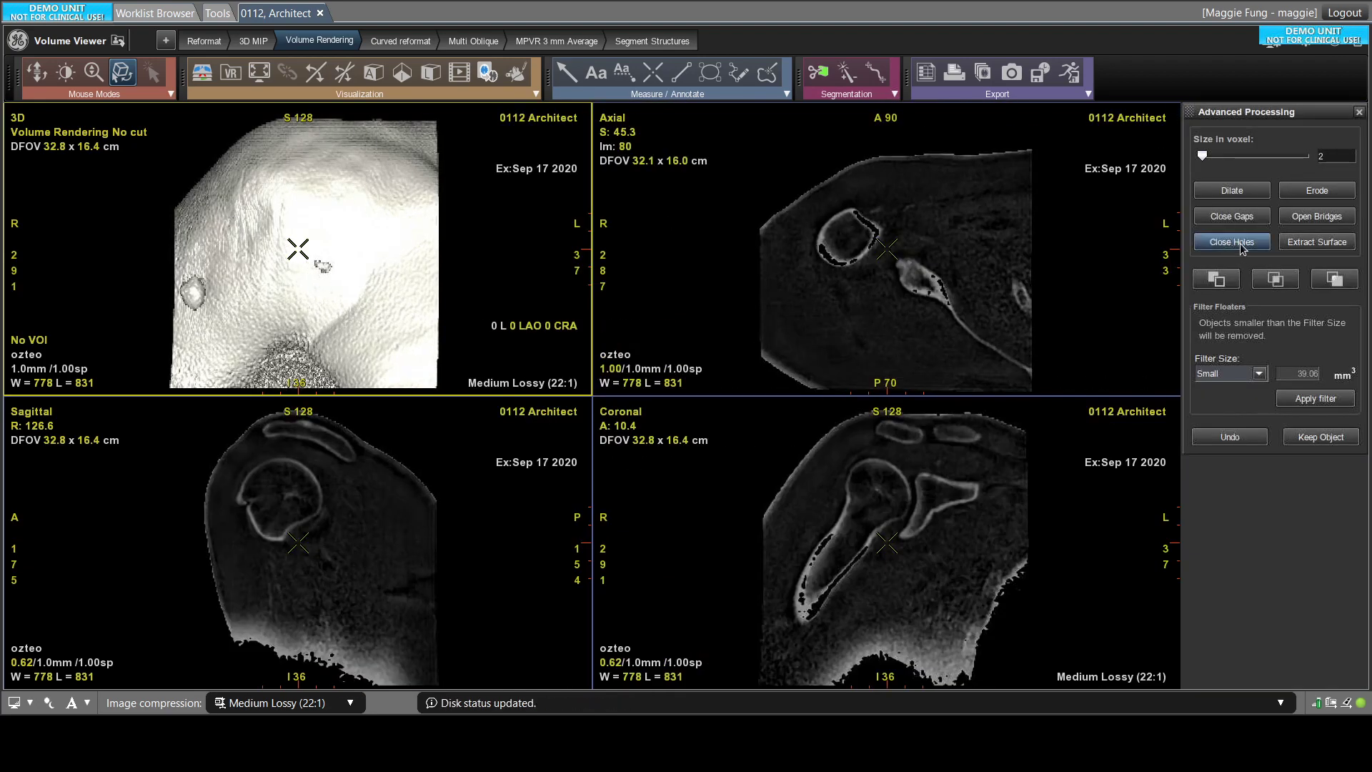
pyautogui.click(1230, 243)
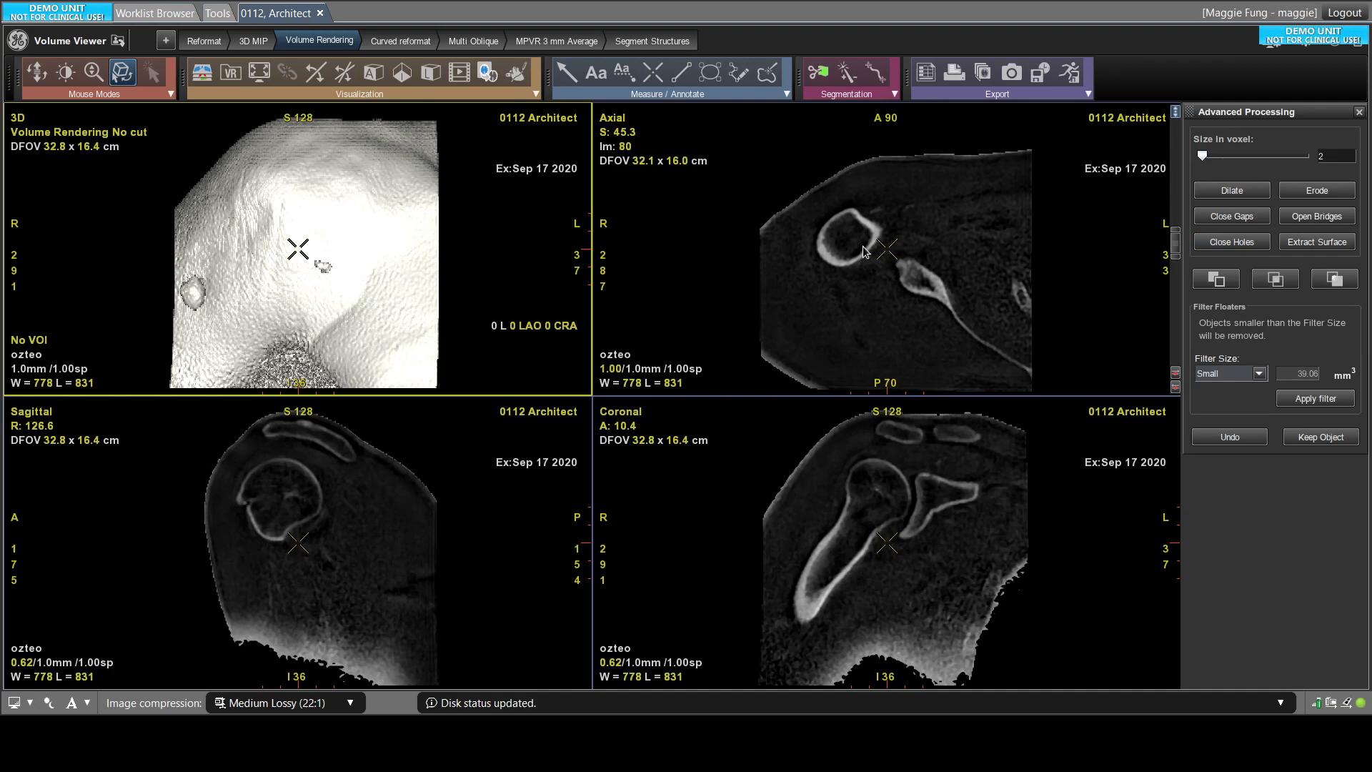
pyautogui.moveTo(823, 190)
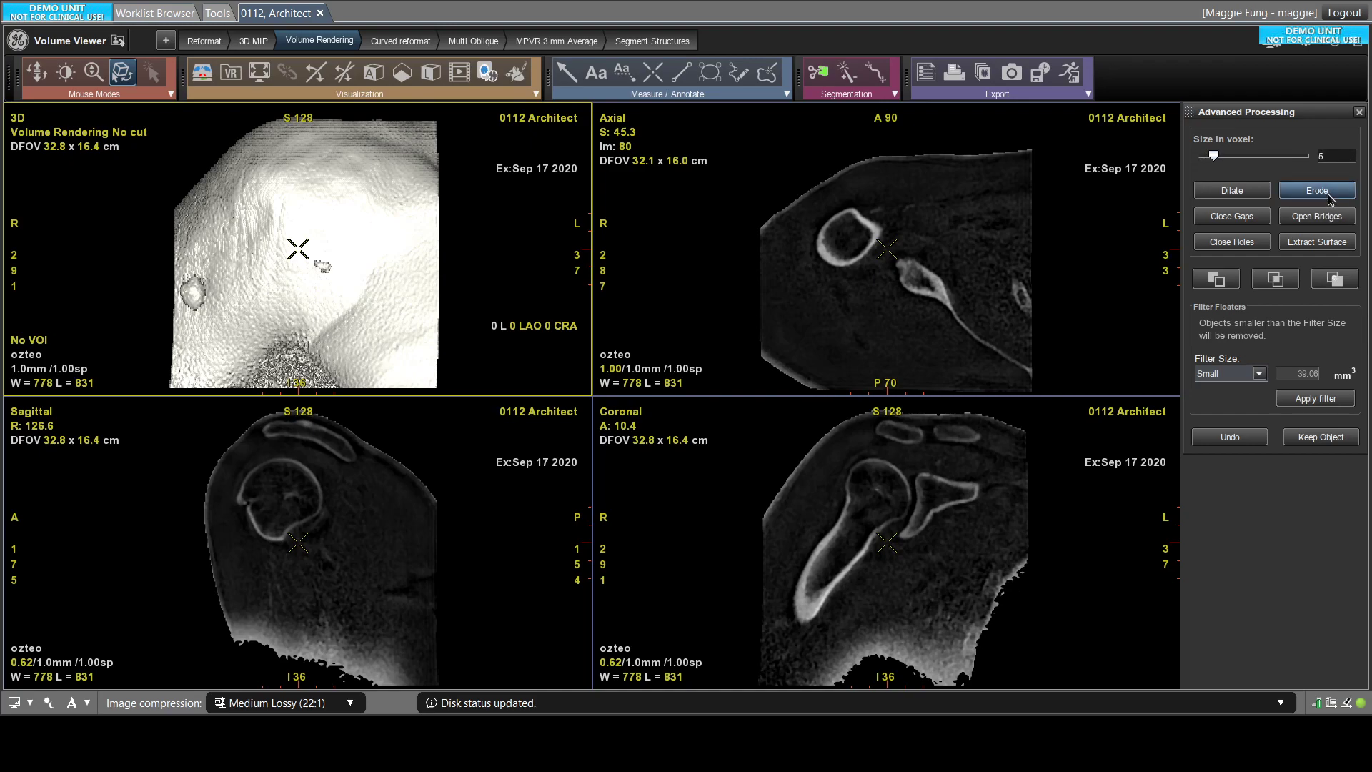
pyautogui.click(1316, 190)
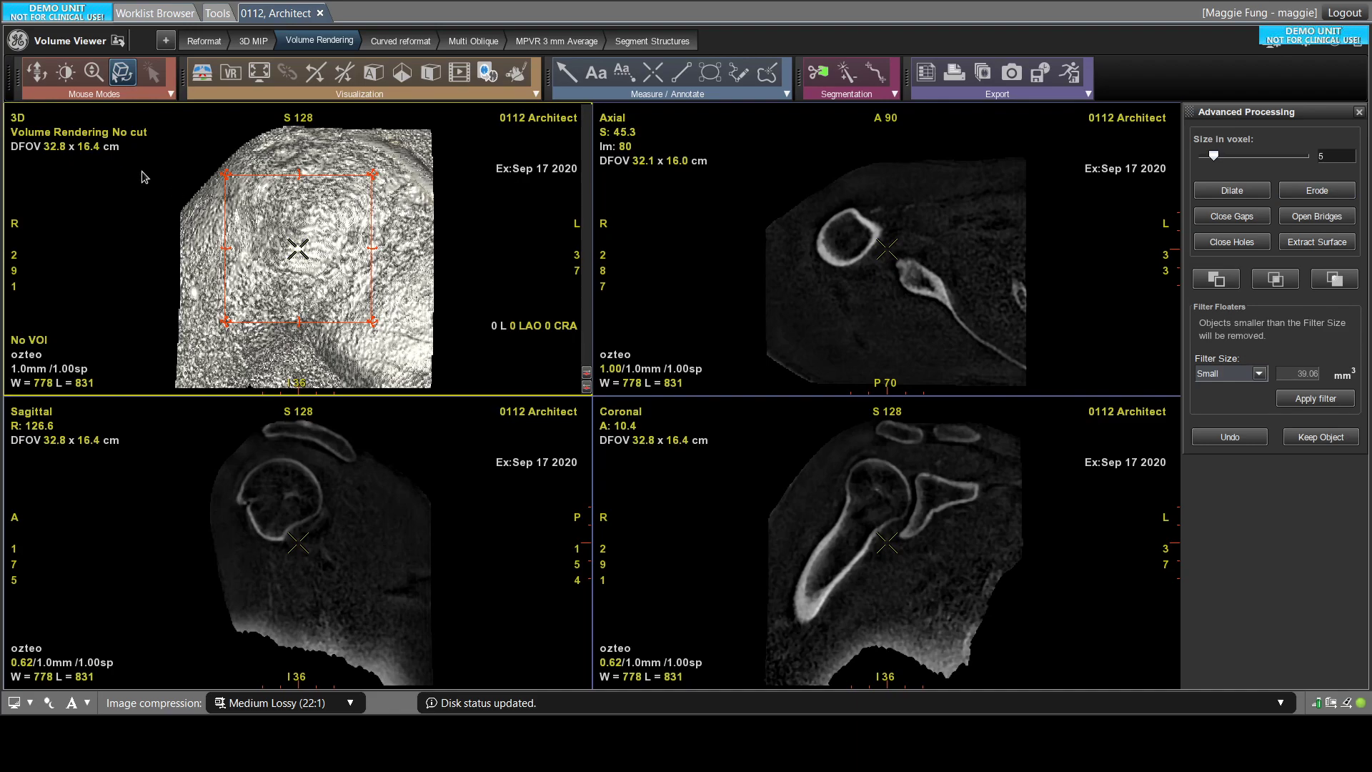
pyautogui.moveTo(190, 180)
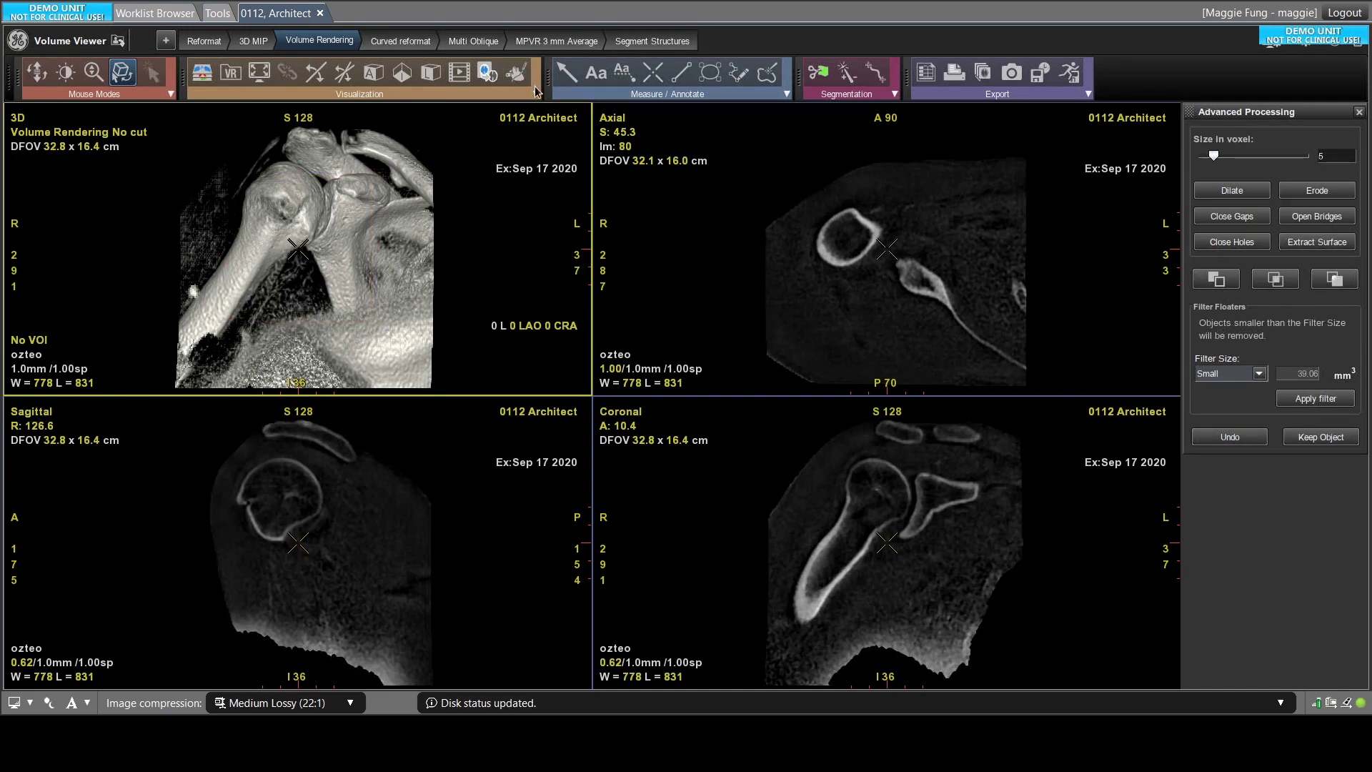
# - Re-map the VR opacity ramp and colour bar to warm bone tones, then dismiss VR Controls
pyautogui.click(516, 73)
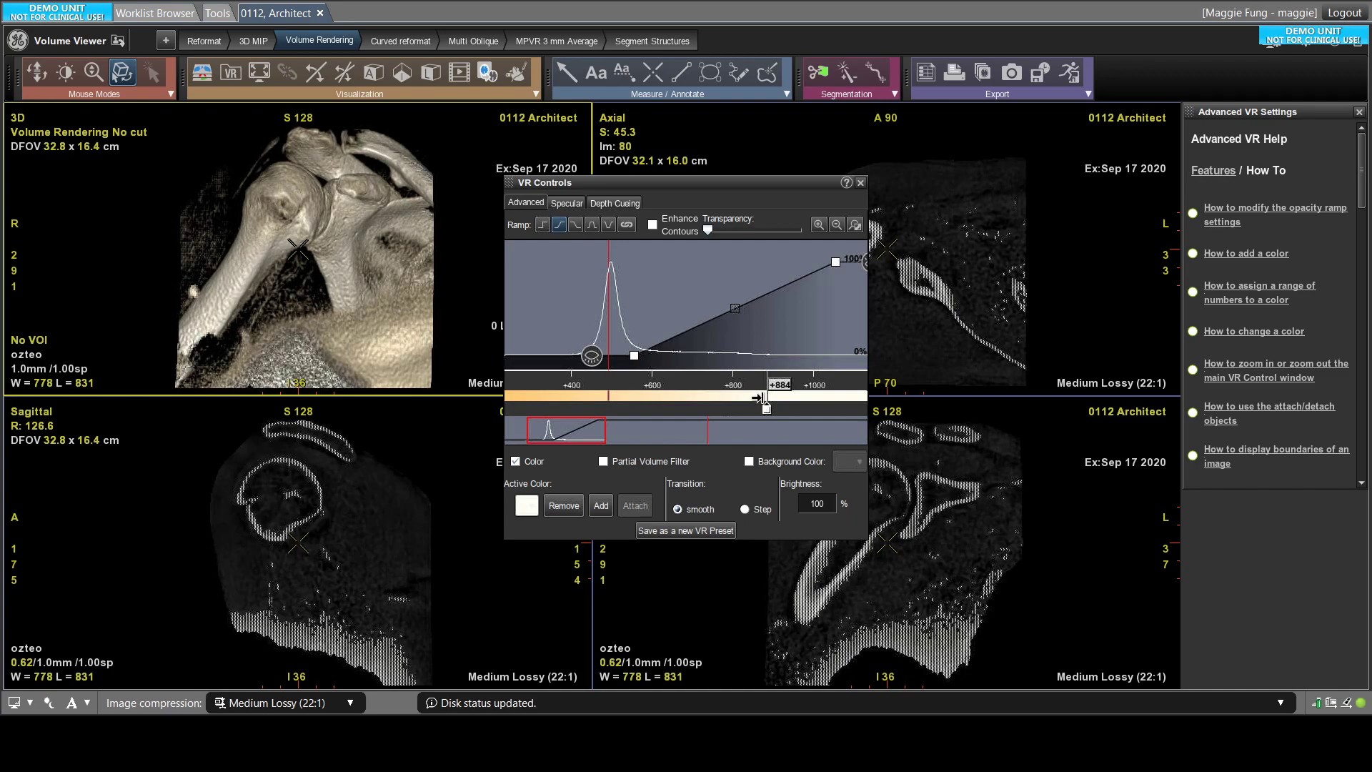
pyautogui.moveTo(762, 399); pyautogui.dragTo(765, 409)
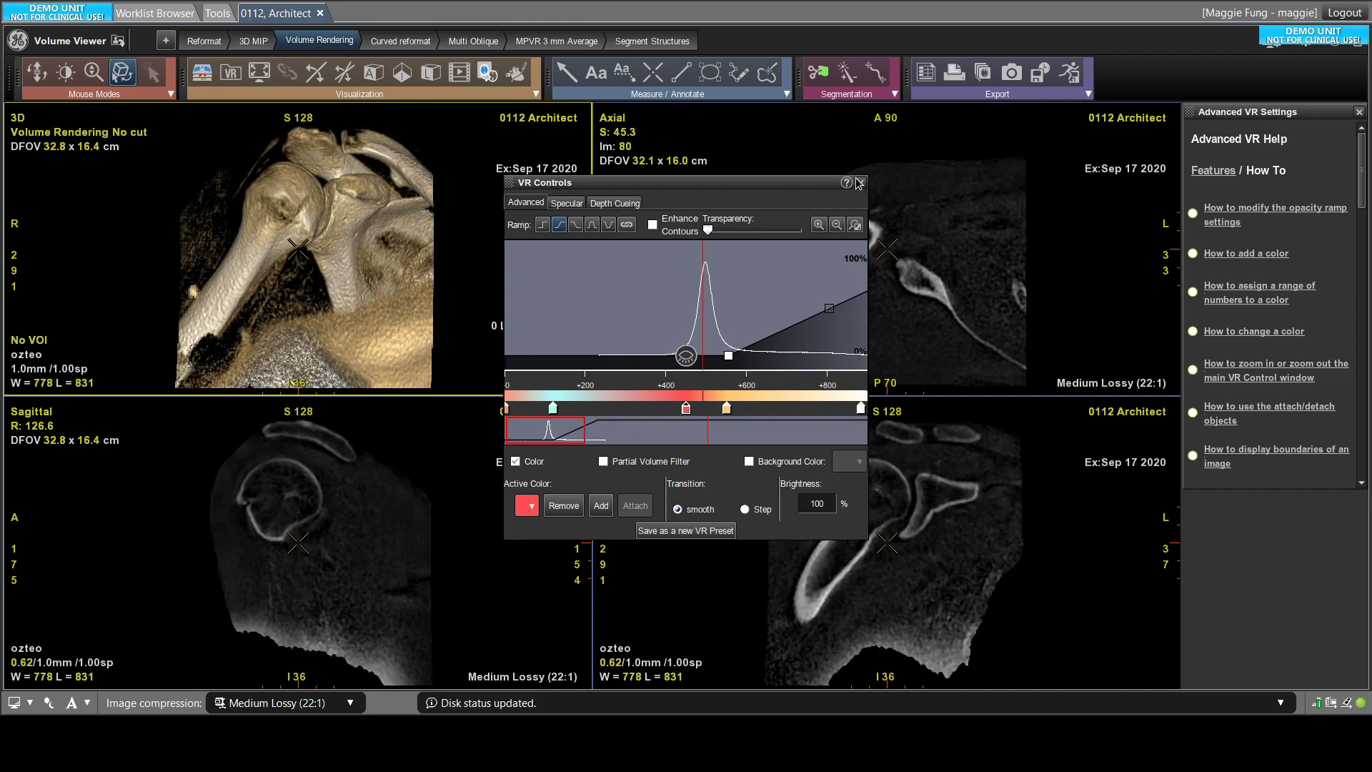
pyautogui.click(857, 182)
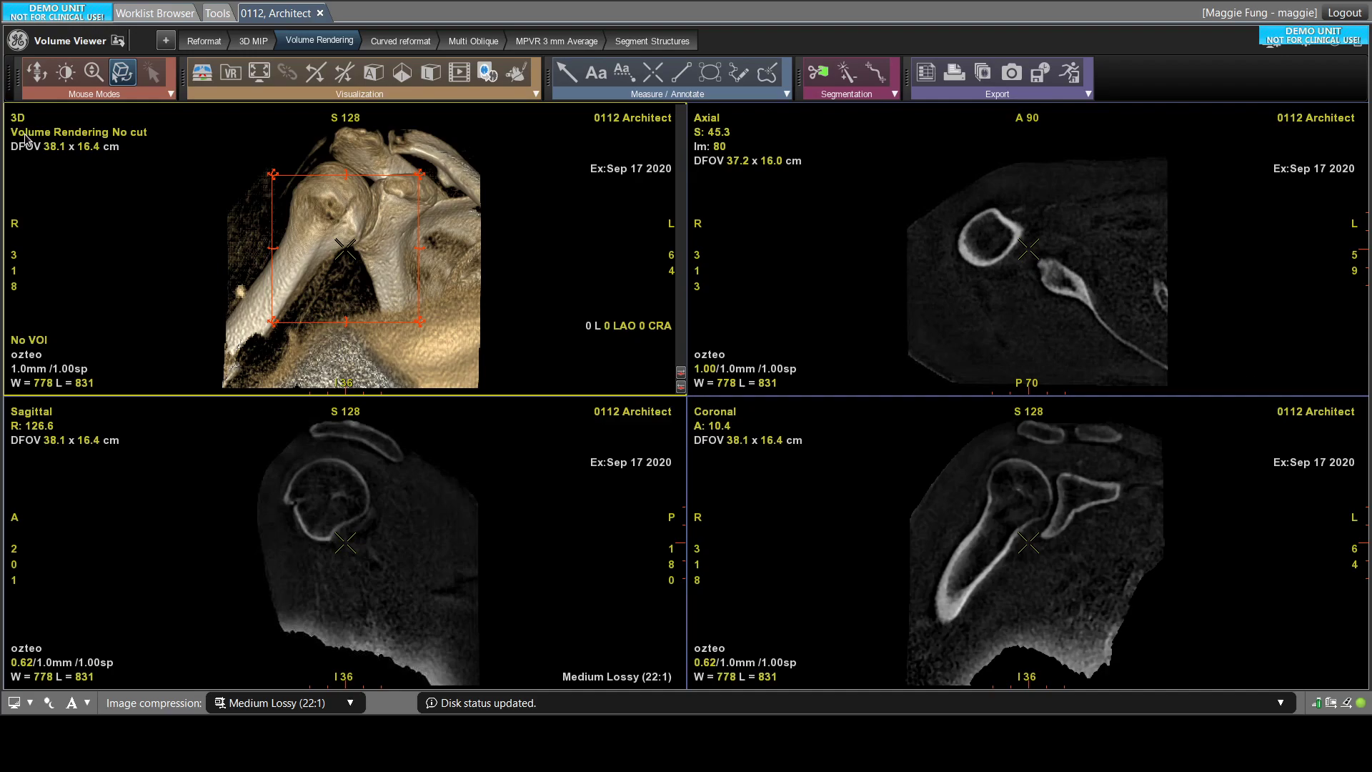
pyautogui.moveTo(25, 140)
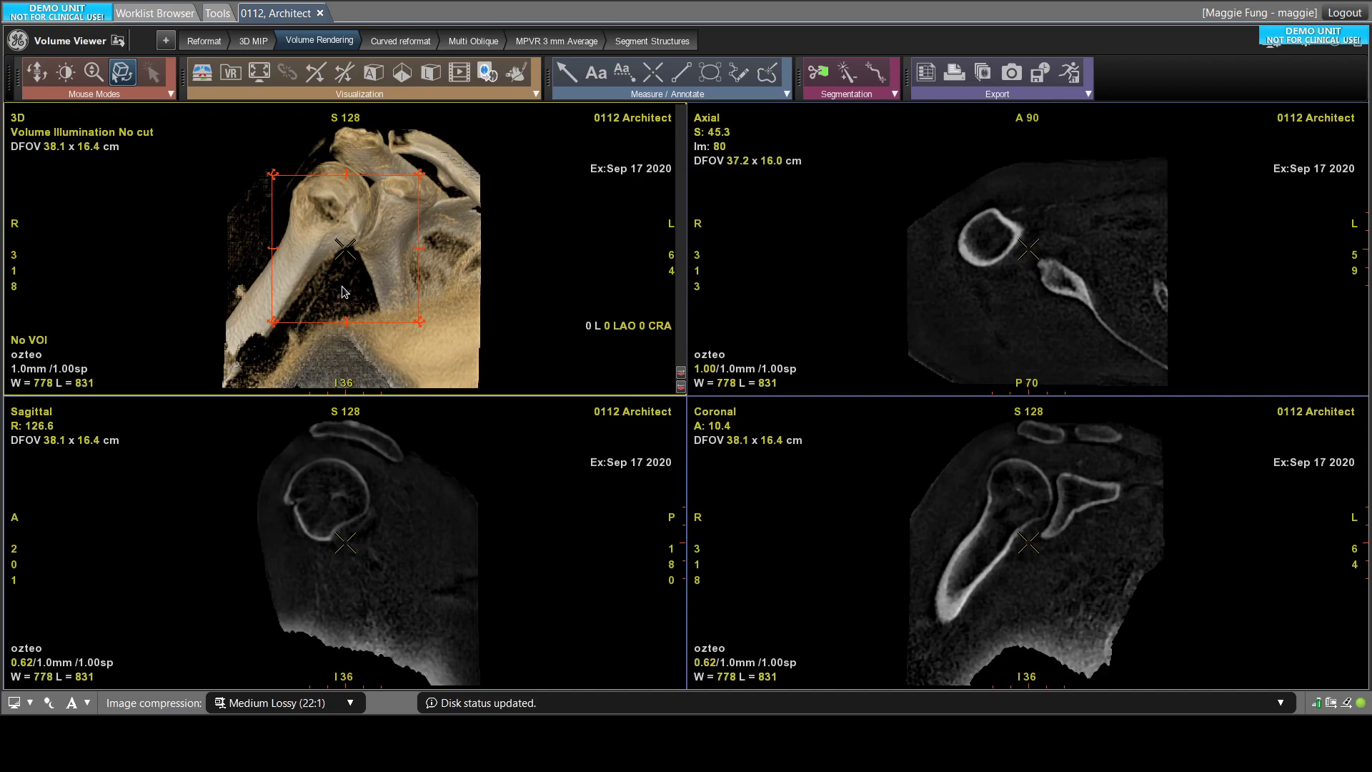
pyautogui.moveTo(398, 175)
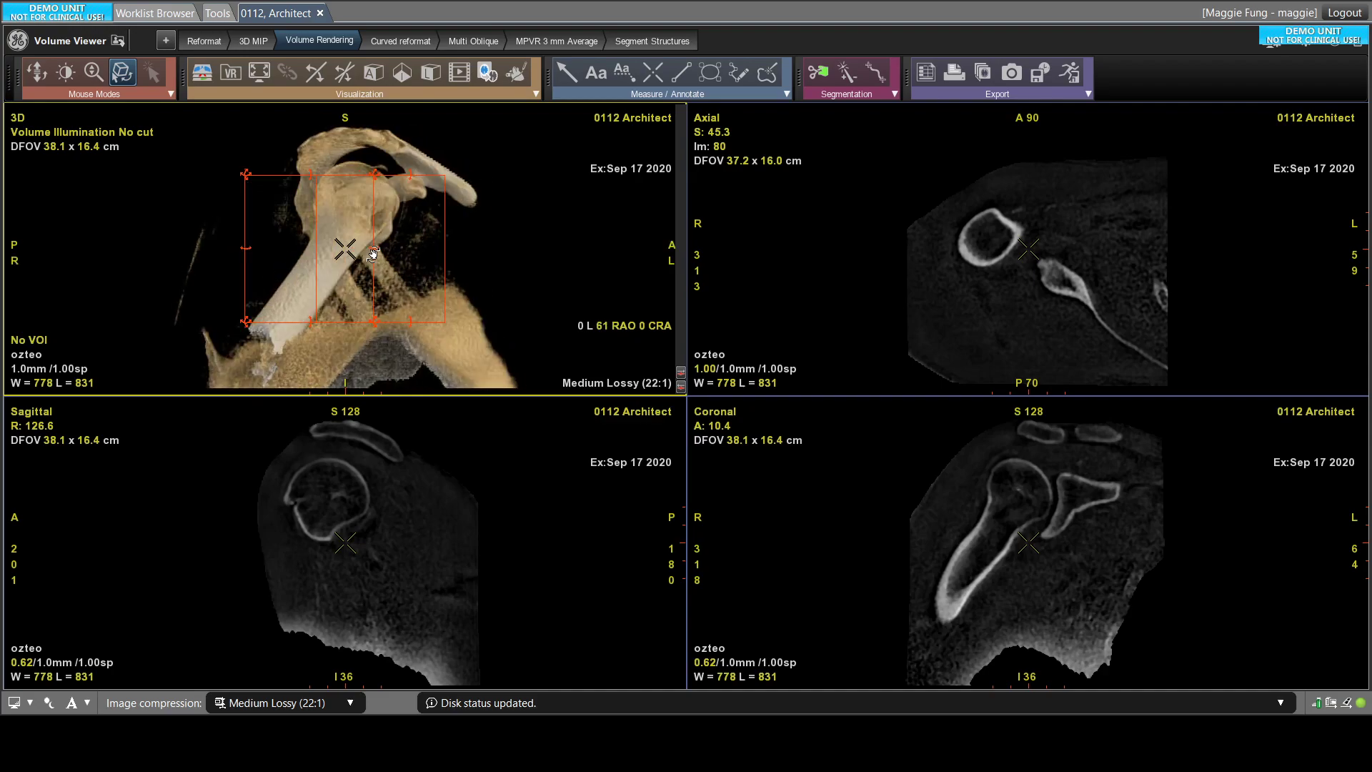
# - Rotate the 3D shoulder rendering to a nearly straight-on 0 L 1 RAO orientation
pyautogui.moveTo(371, 254); pyautogui.dragTo(328, 262)
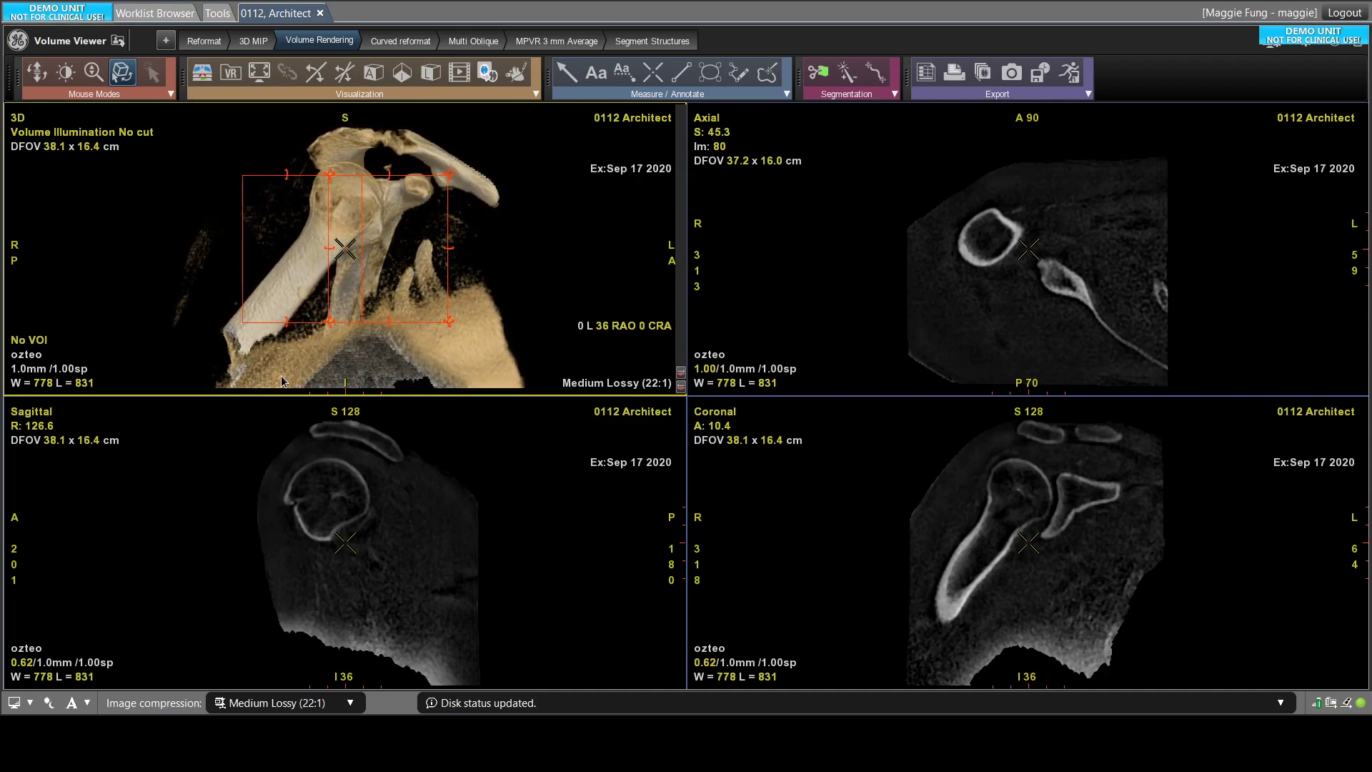
pyautogui.moveTo(350, 254); pyautogui.dragTo(441, 248)
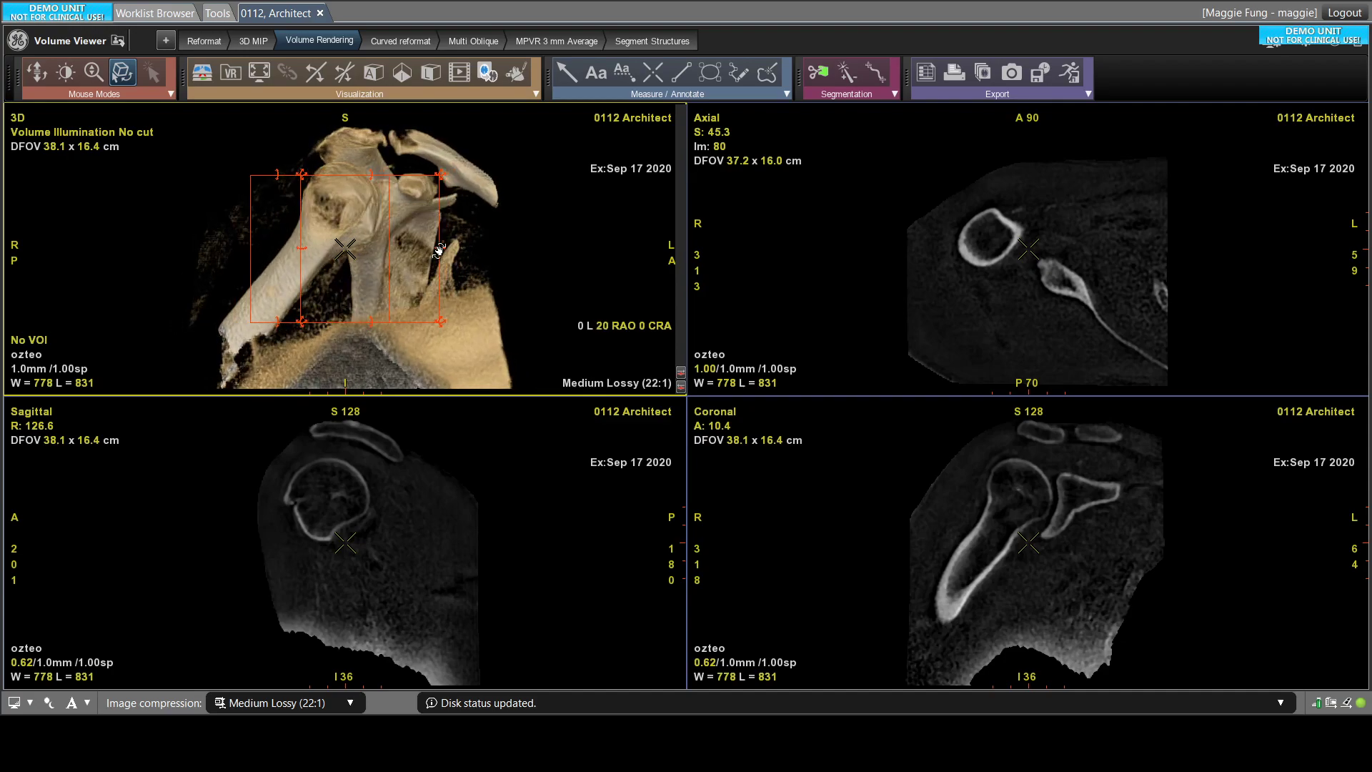
pyautogui.moveTo(437, 251); pyautogui.dragTo(420, 255)
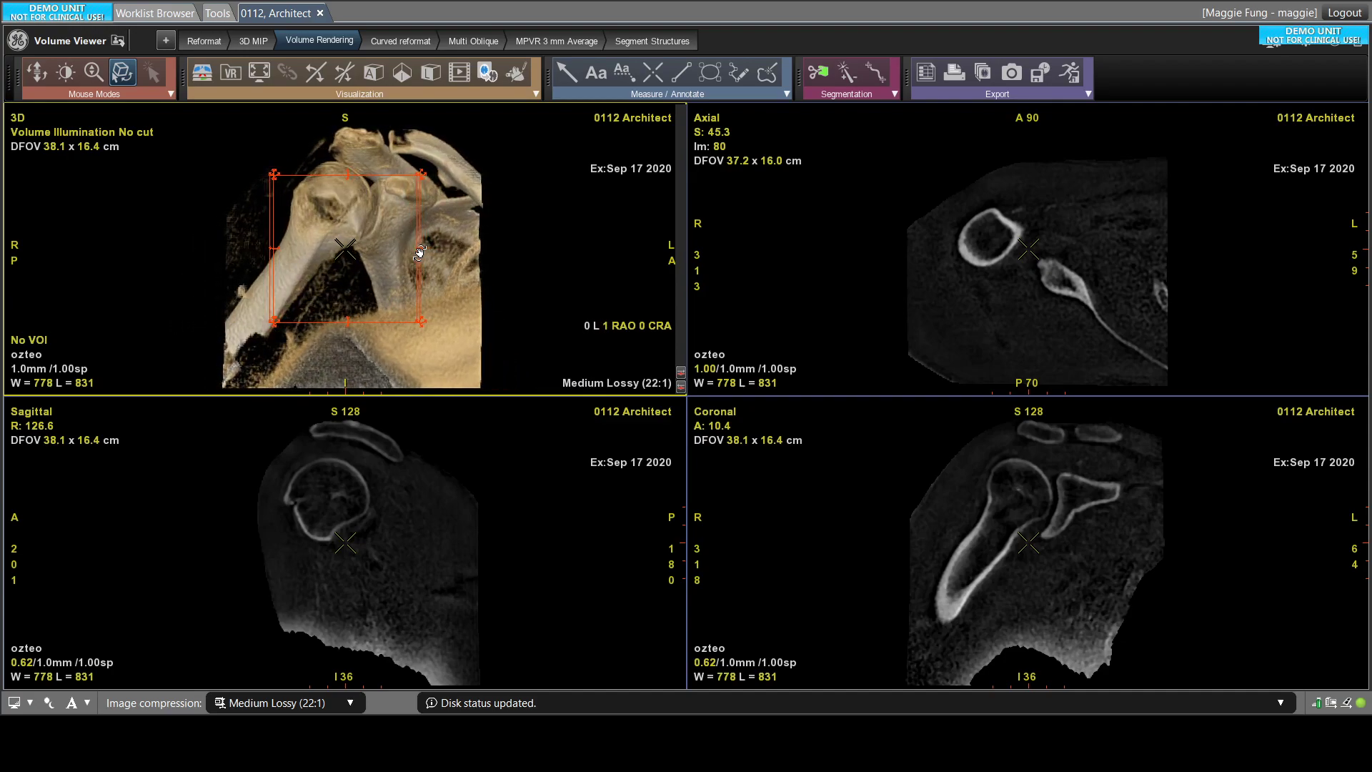
# - Trace a freehand Scalpel region around the shoulder bones and cut away everything outside it
pyautogui.click(817, 72)
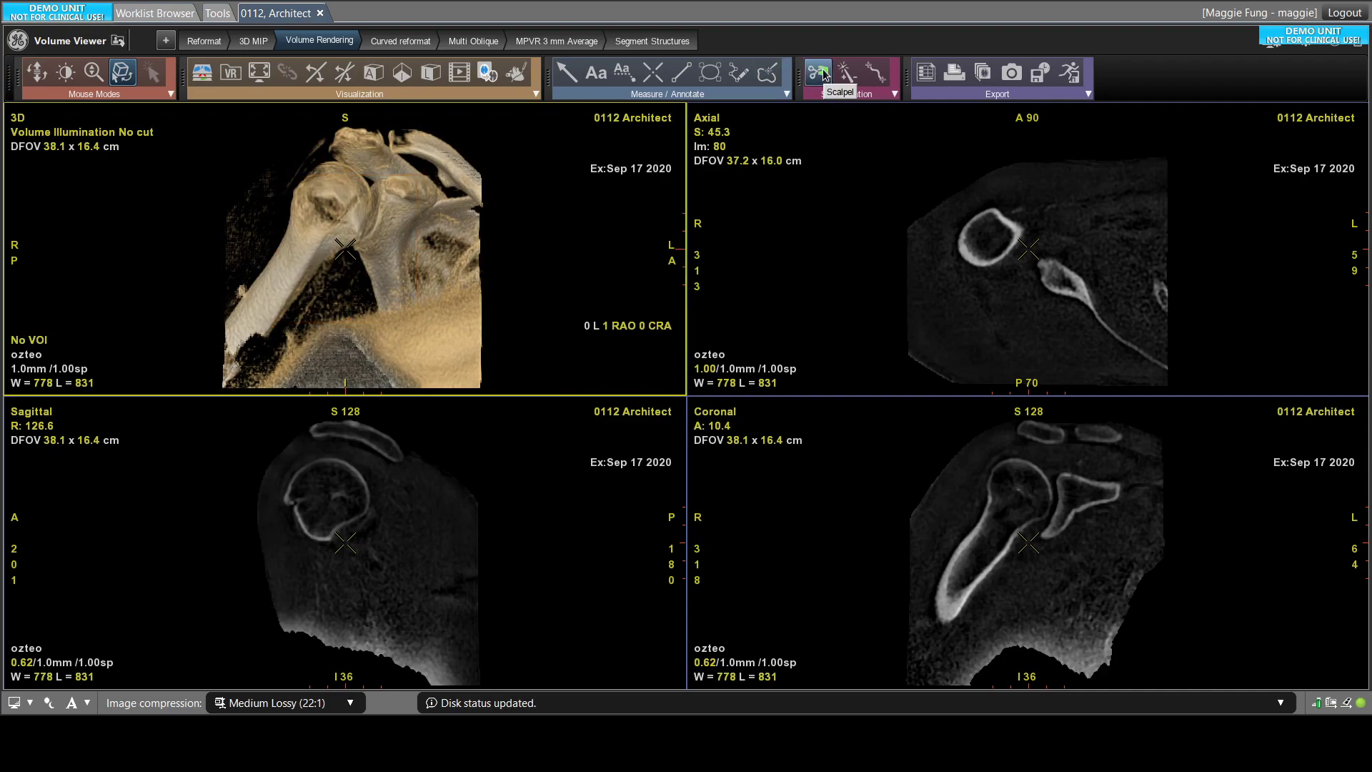
pyautogui.click(815, 71)
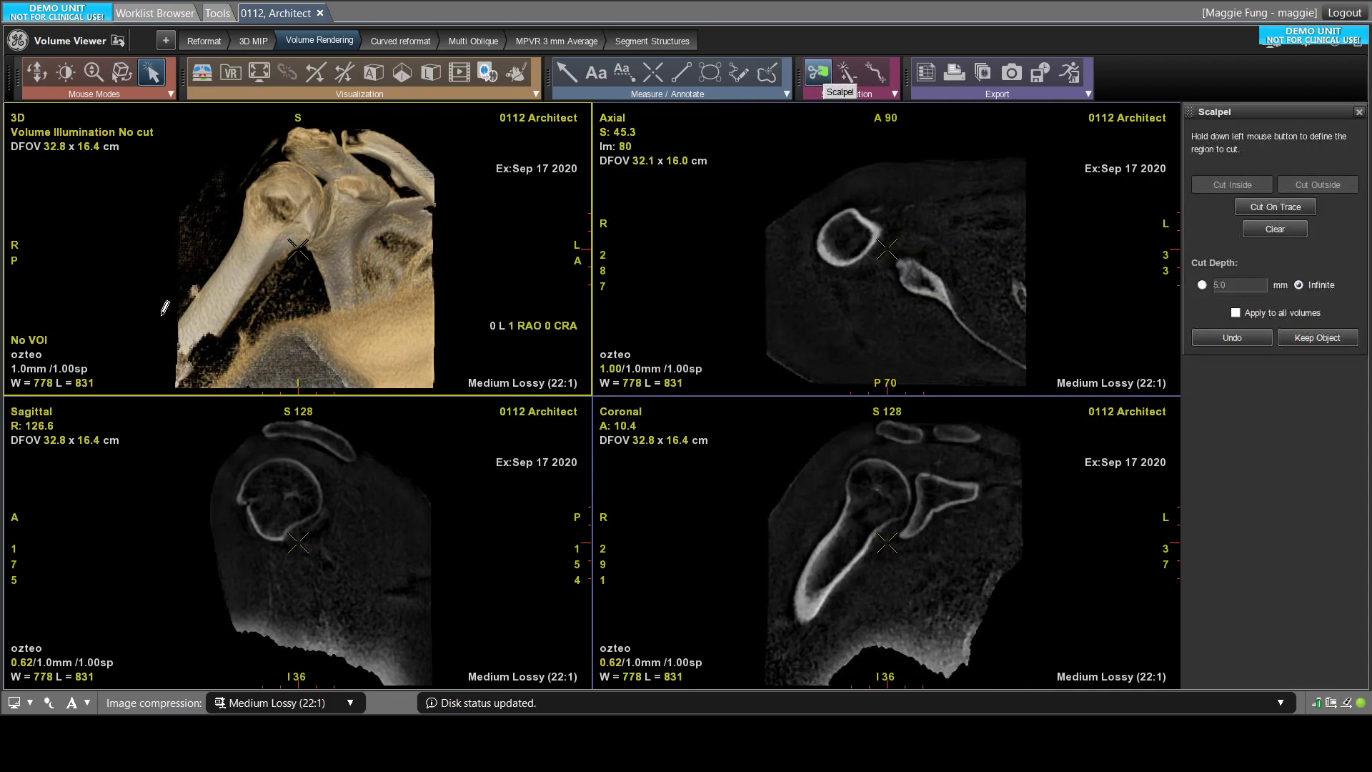
pyautogui.moveTo(226, 170); pyautogui.dragTo(375, 324)
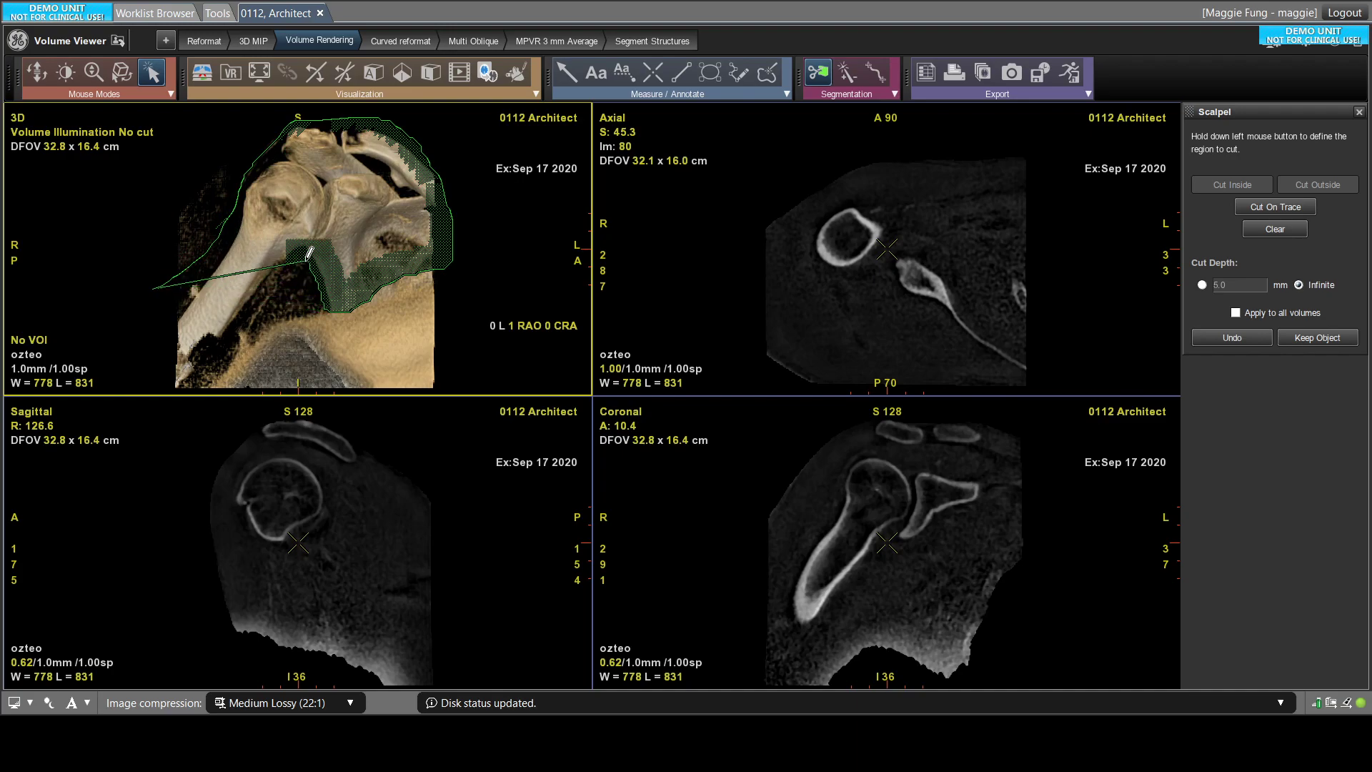
pyautogui.moveTo(306, 255); pyautogui.dragTo(221, 340)
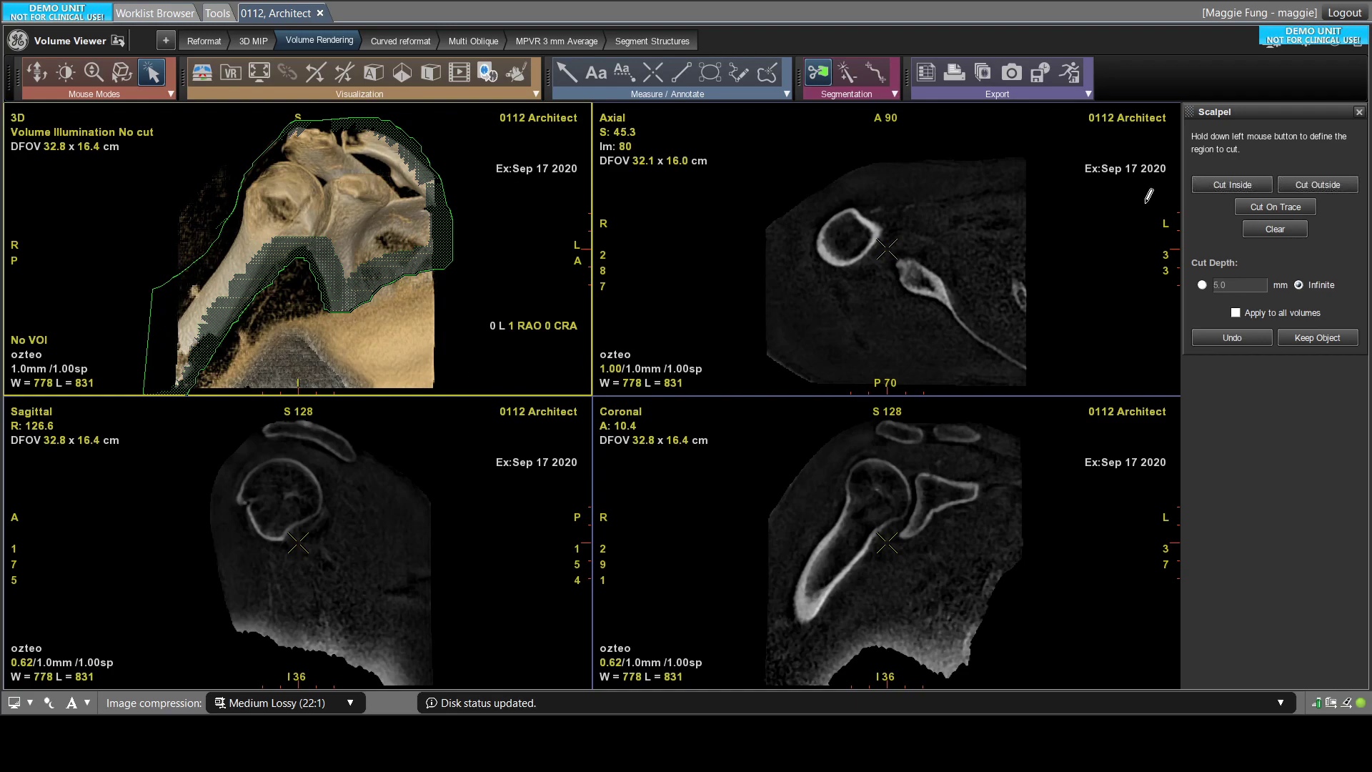
pyautogui.click(1316, 185)
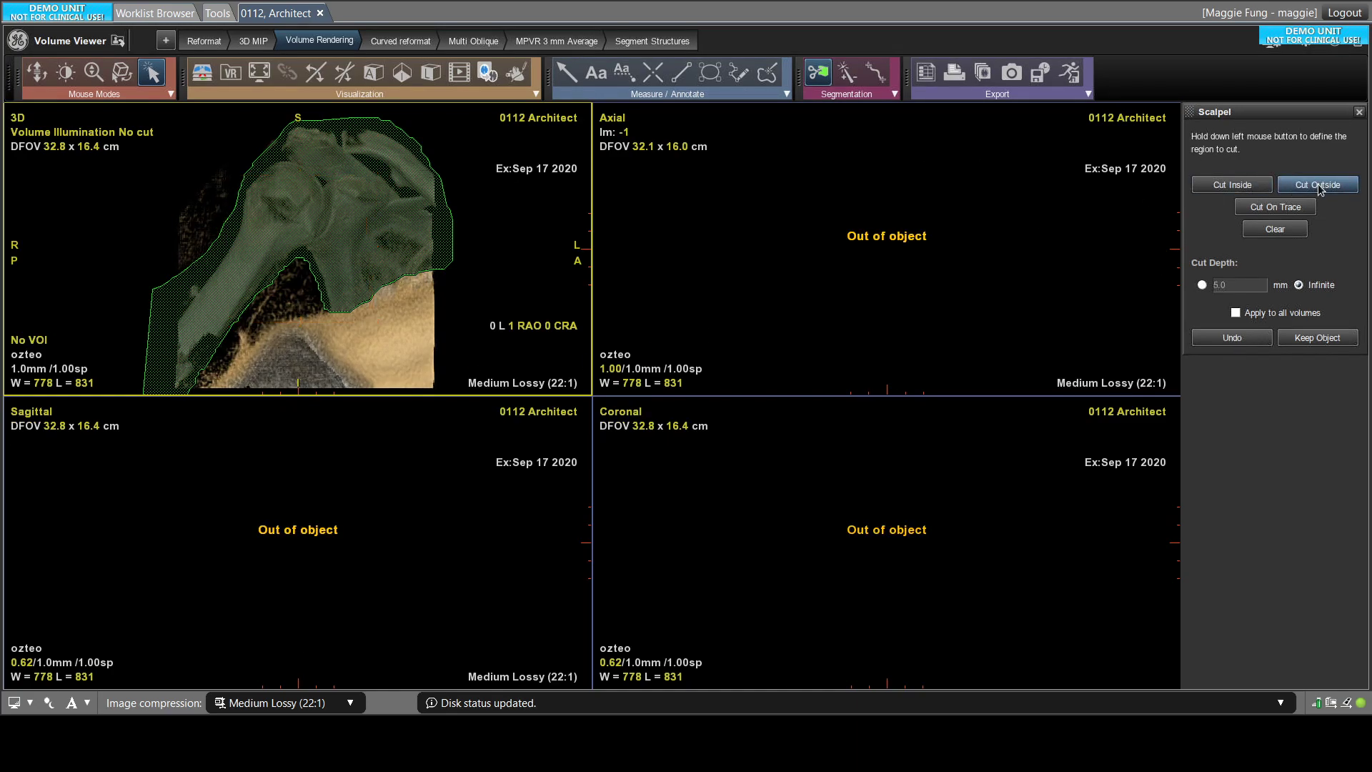
pyautogui.click(1316, 185)
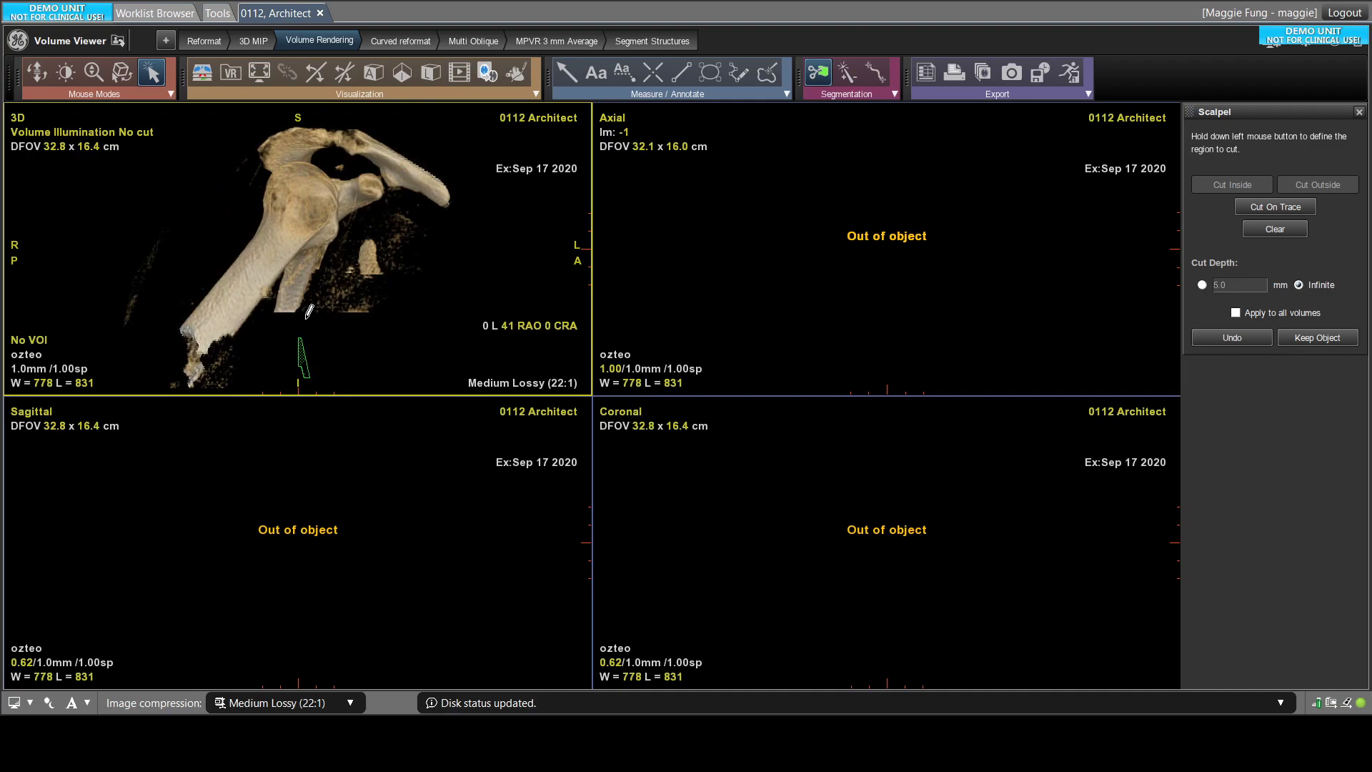
# - Outline the stray fragments beside the scapula and cut them away
pyautogui.moveTo(319, 358); pyautogui.dragTo(469, 217)
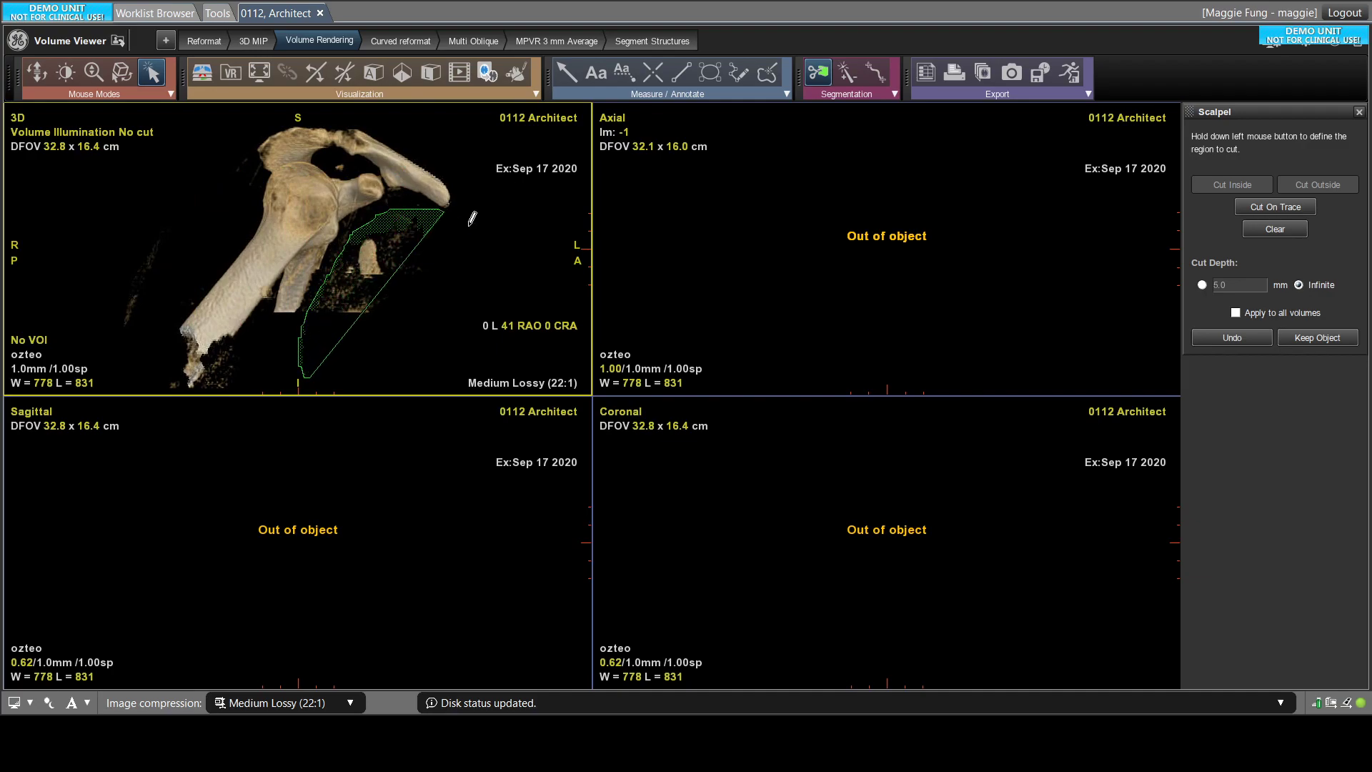
pyautogui.click(1230, 184)
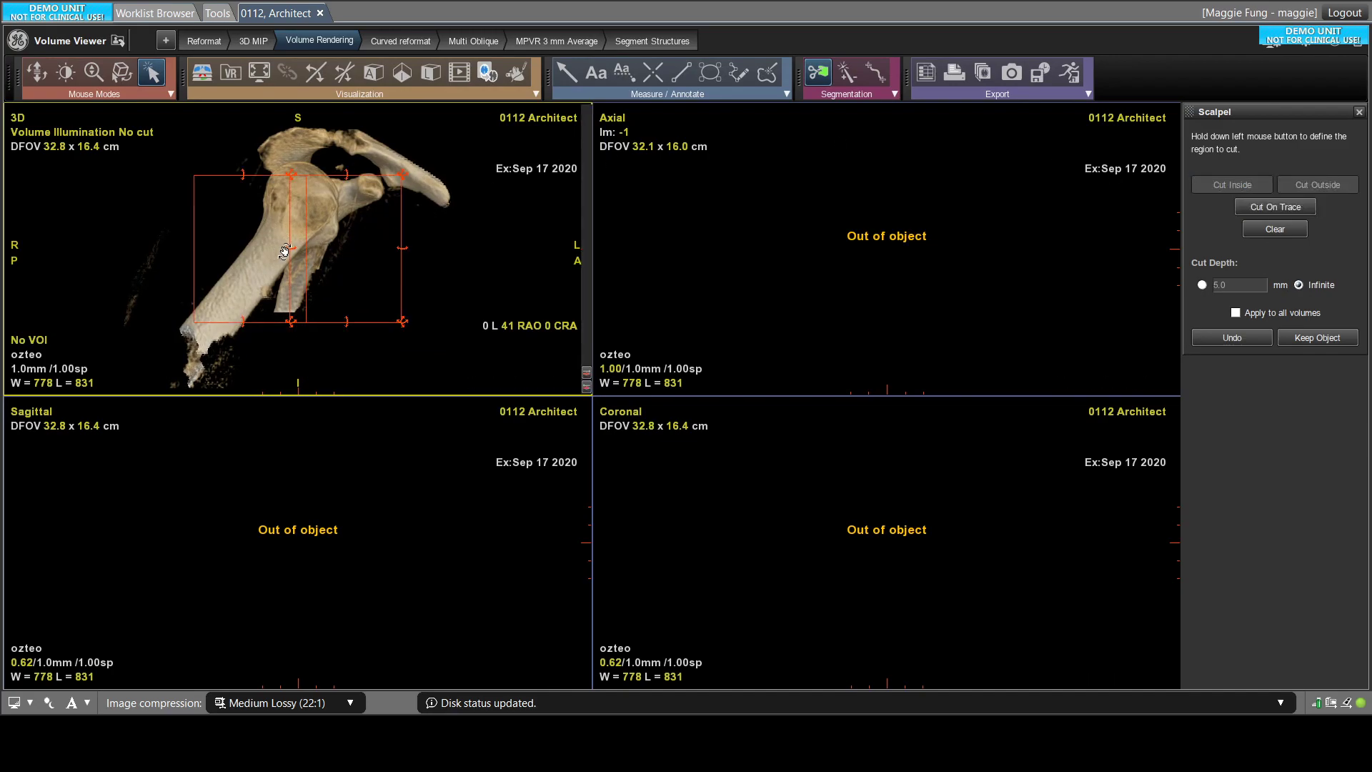
# - Orbit the cleaned humerus and scapula to inspect the cut, ending near 0 L 9 LAO
pyautogui.moveTo(283, 252); pyautogui.dragTo(424, 245)
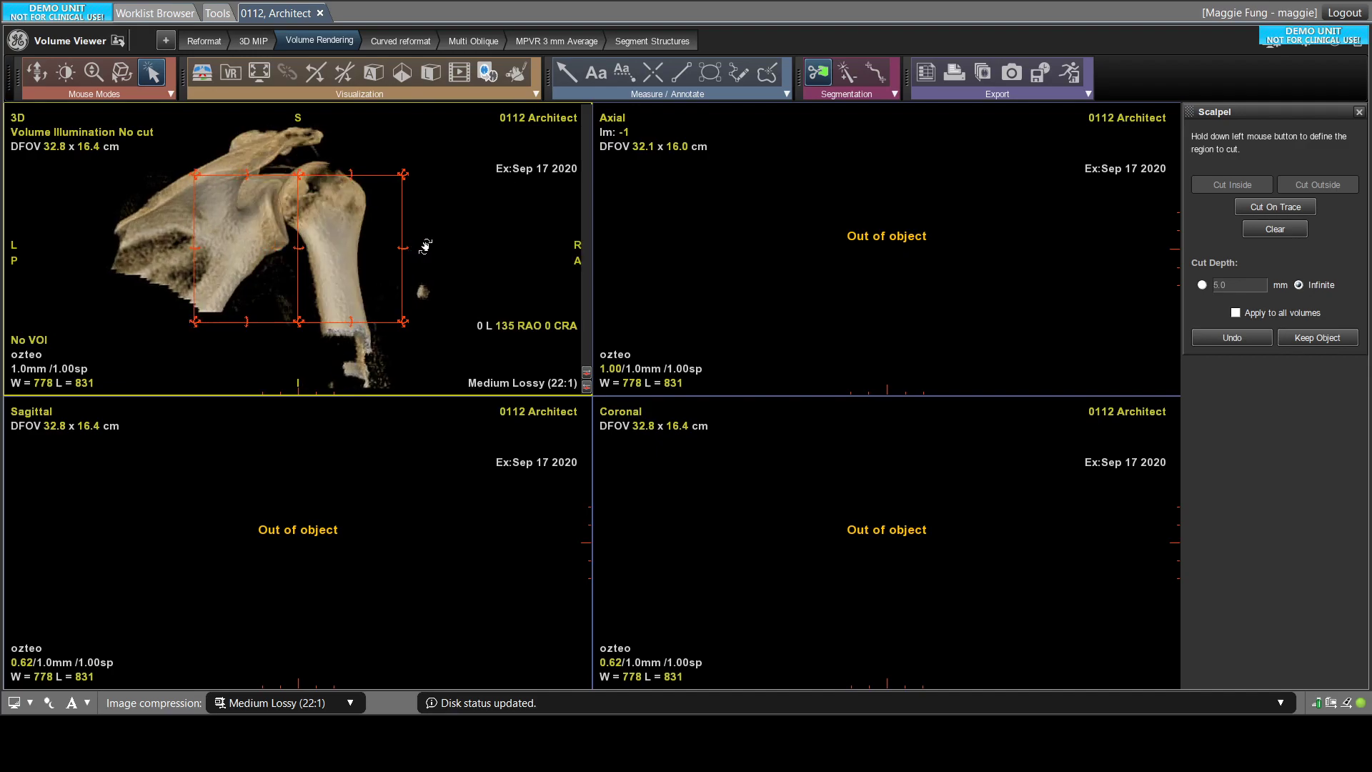
pyautogui.moveTo(424, 244); pyautogui.dragTo(271, 254)
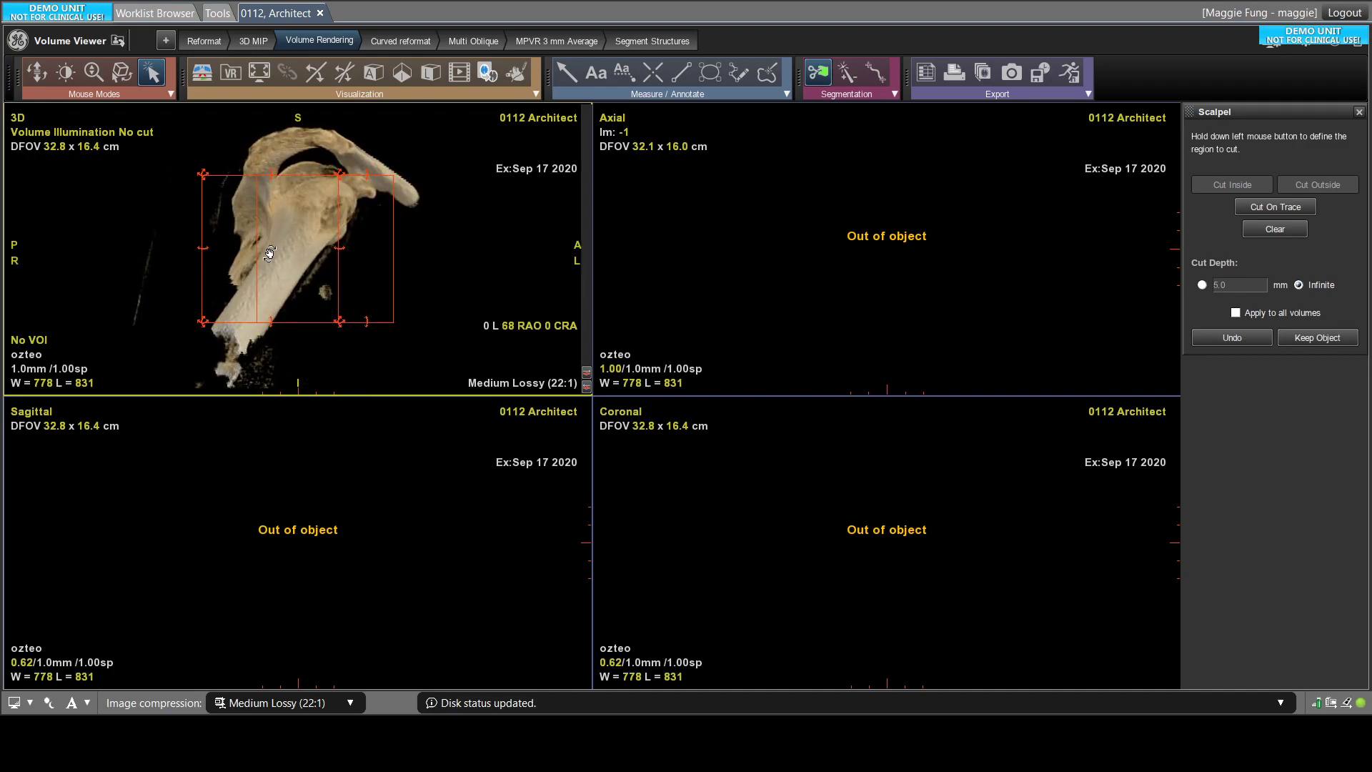
pyautogui.moveTo(306, 254); pyautogui.dragTo(219, 255)
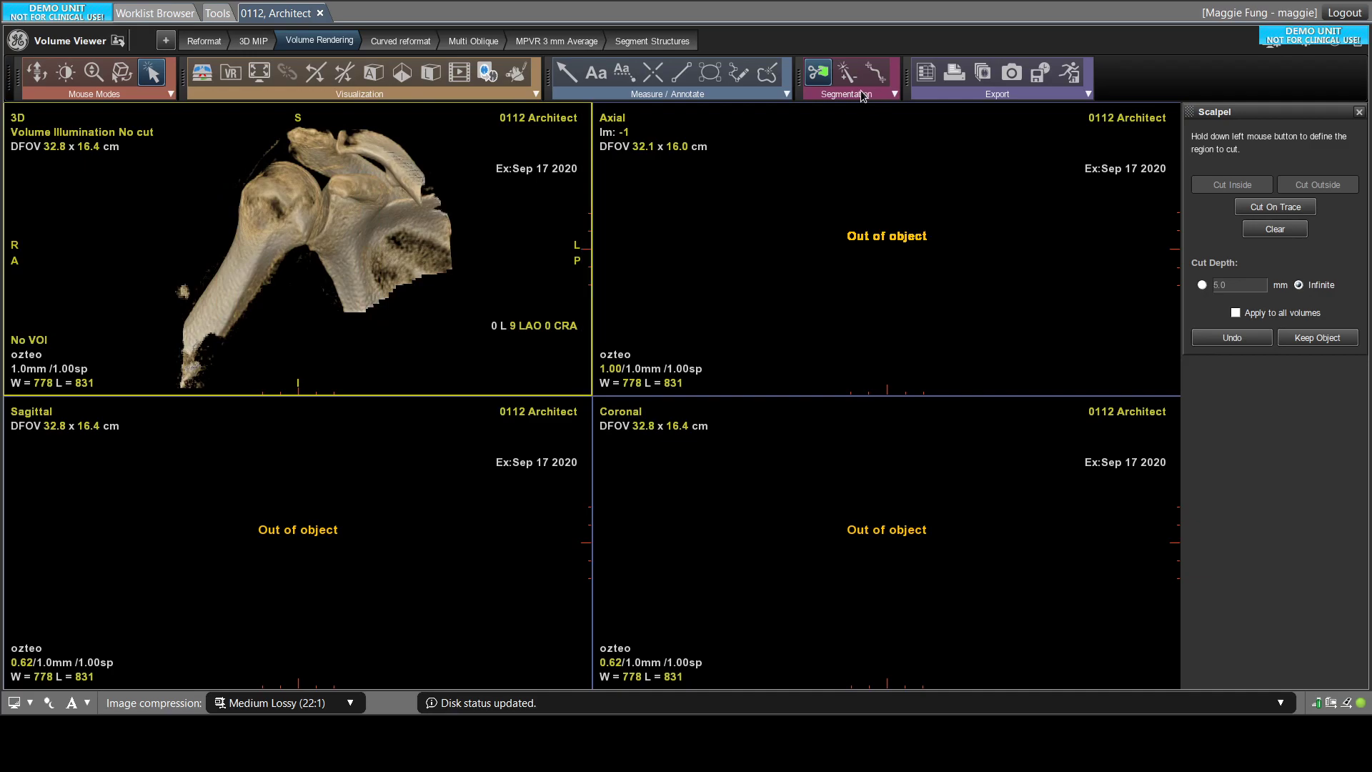
pyautogui.moveTo(846, 73)
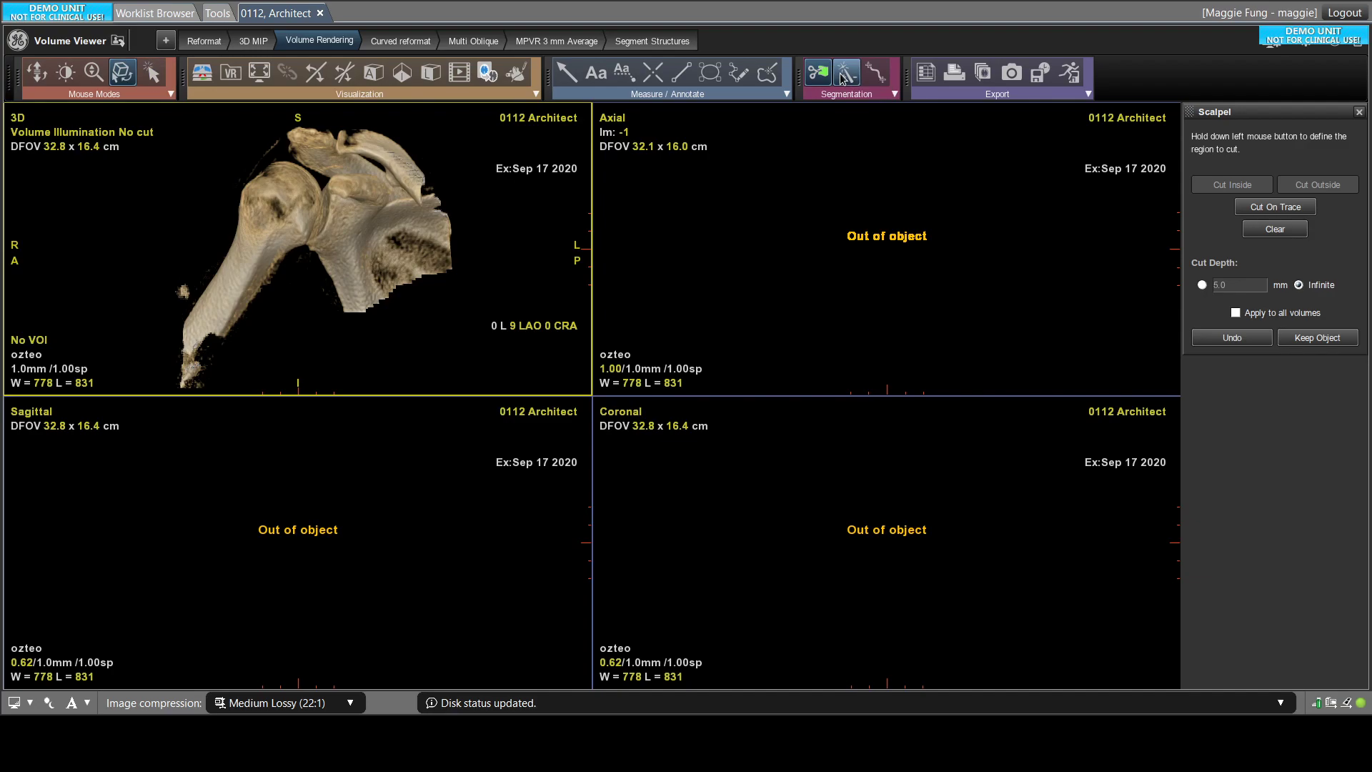
# - Remove the humerus with Auto Select Pick from VR and turn the view to the exposed glenoid
pyautogui.click(814, 71)
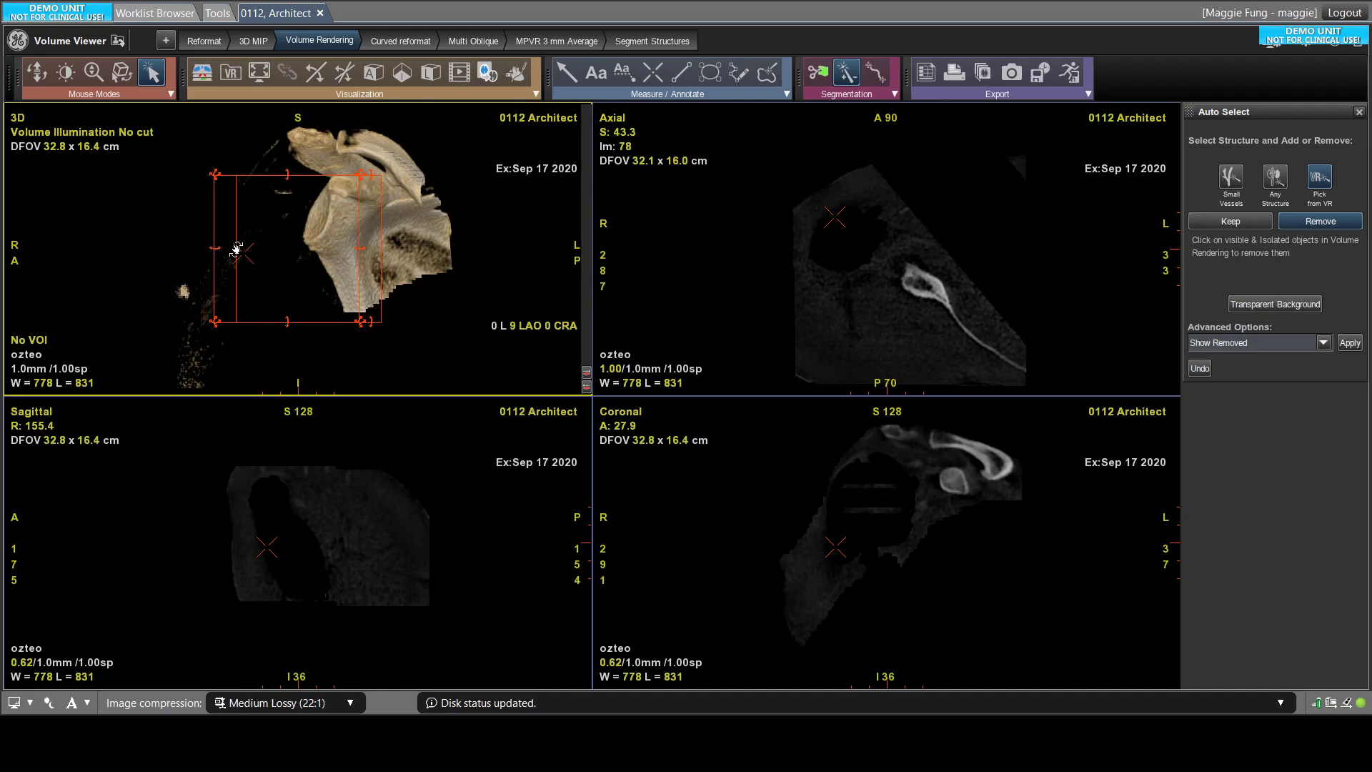
pyautogui.moveTo(236, 252); pyautogui.dragTo(297, 243)
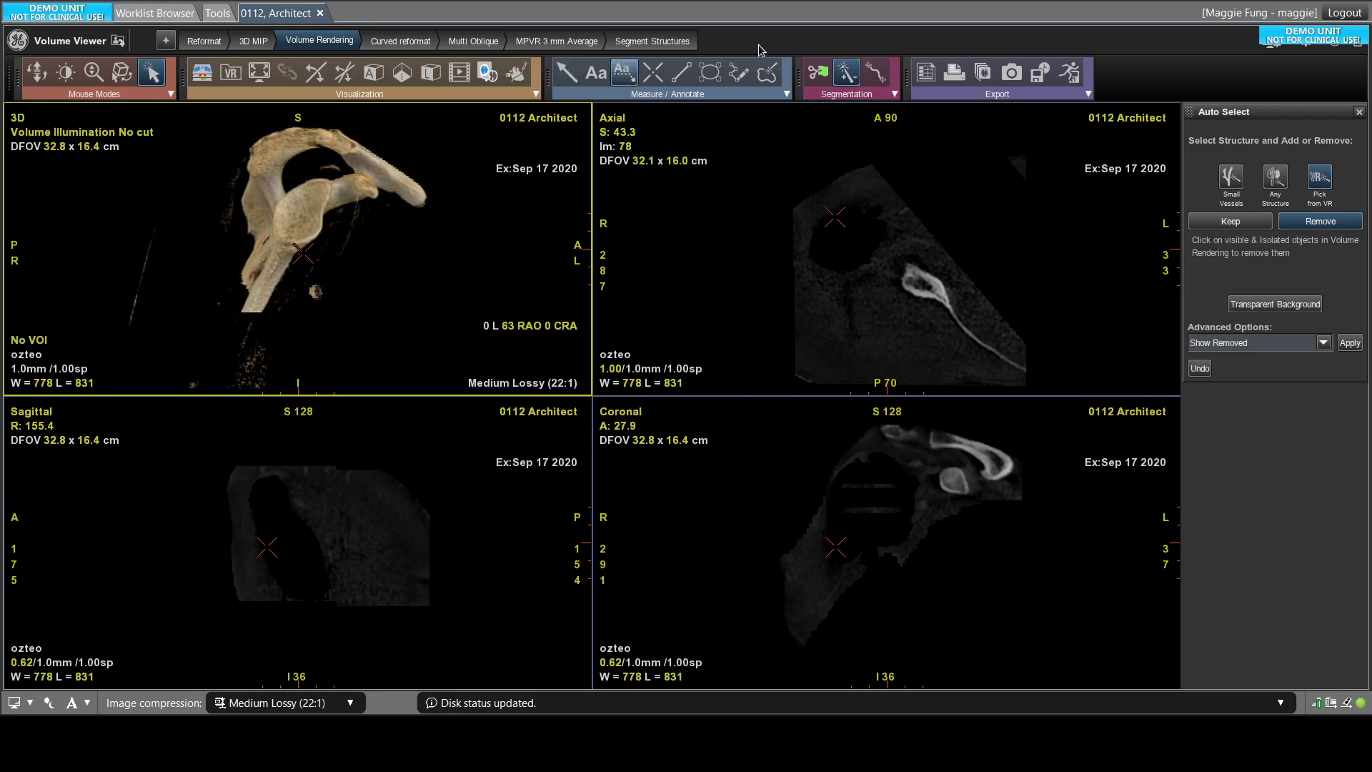
pyautogui.moveTo(680, 73)
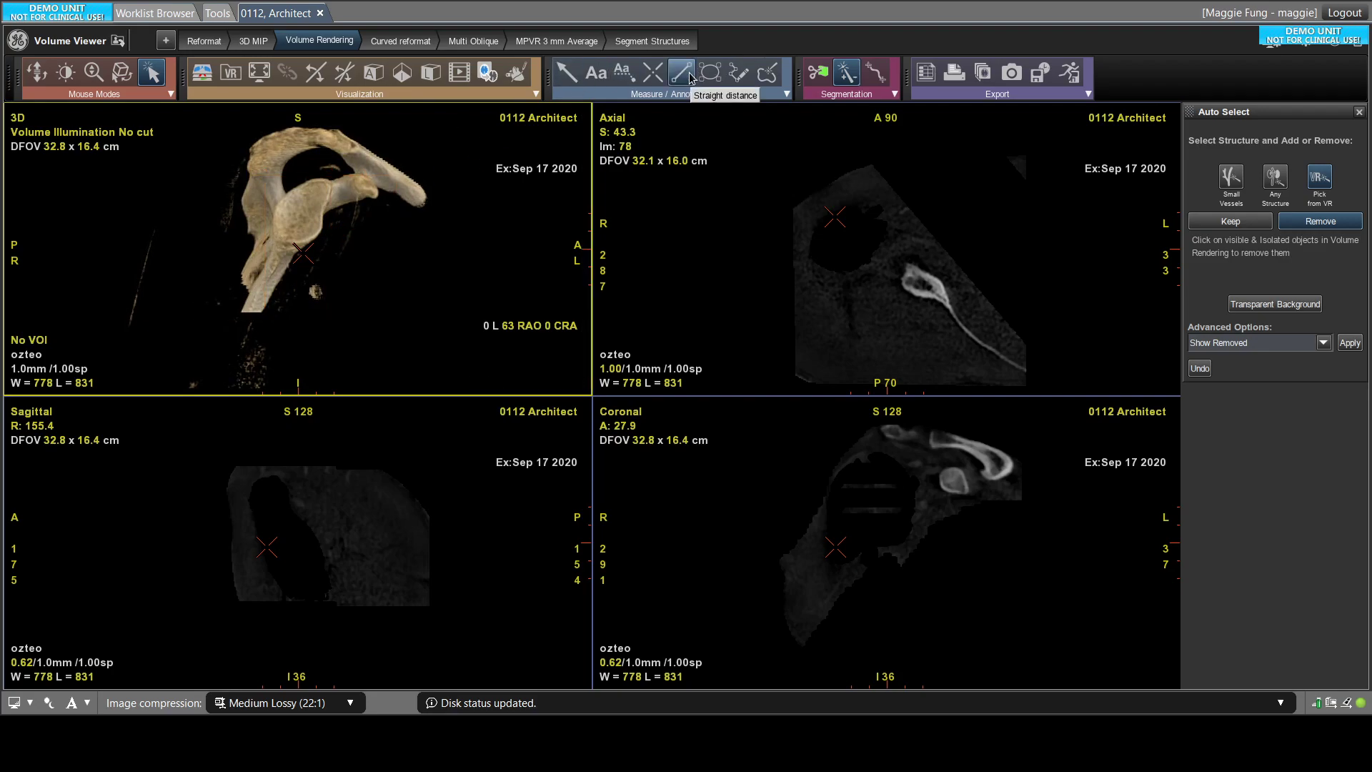